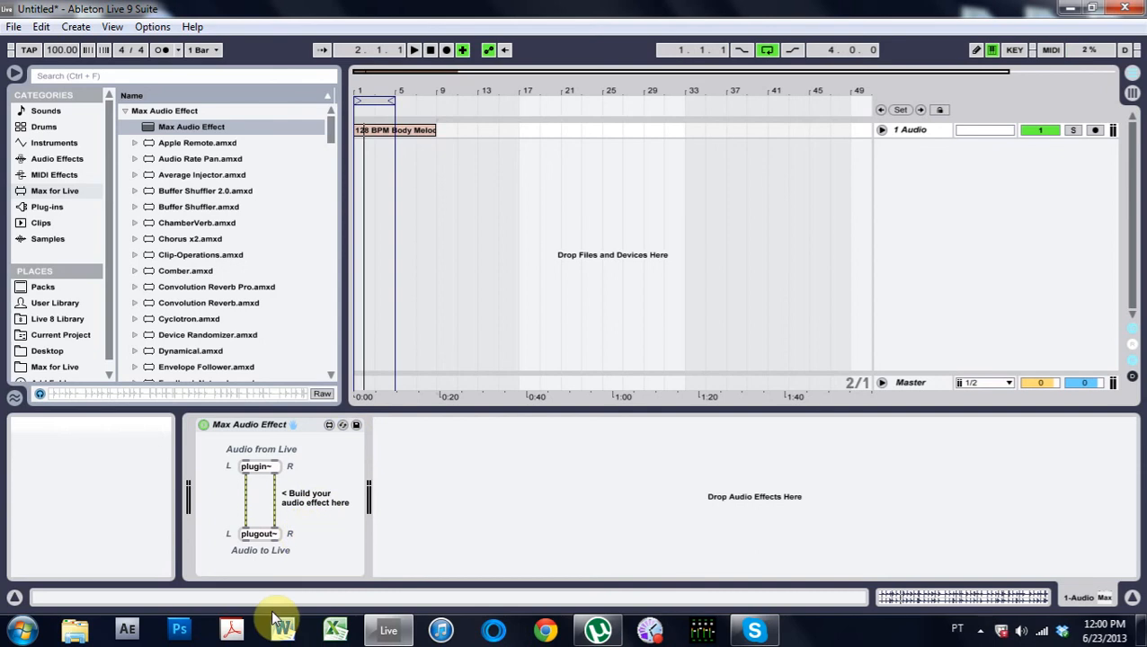
pyautogui.moveTo(329, 425)
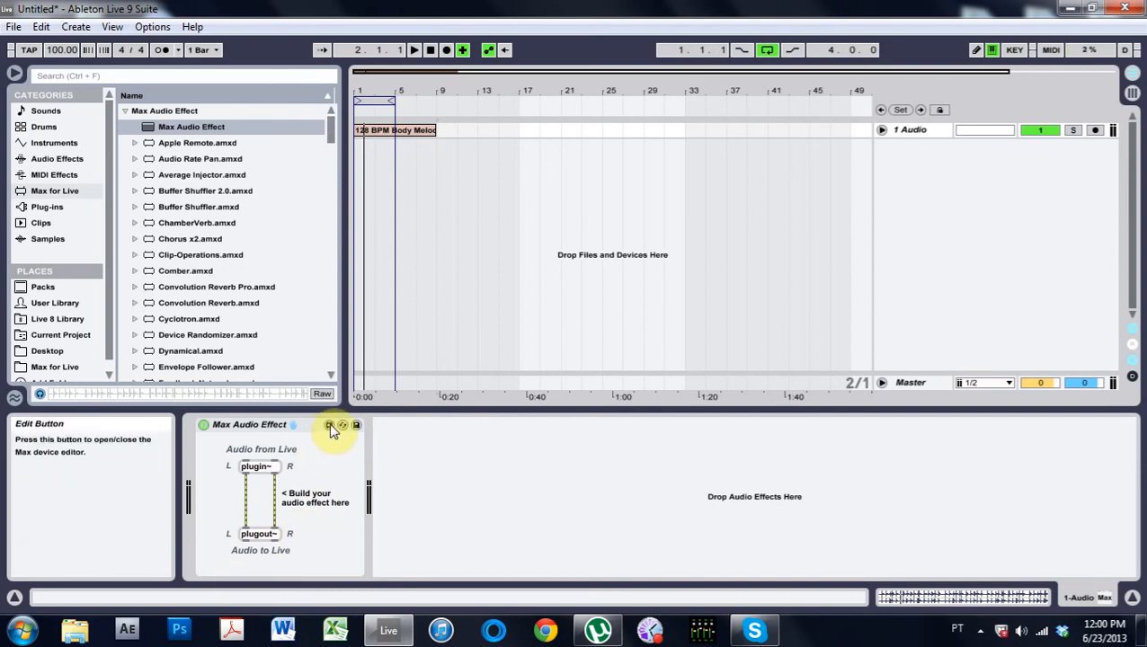
# Launch the Max editor for the Max Audio Effect device on the audio track.
pyautogui.click(329, 425)
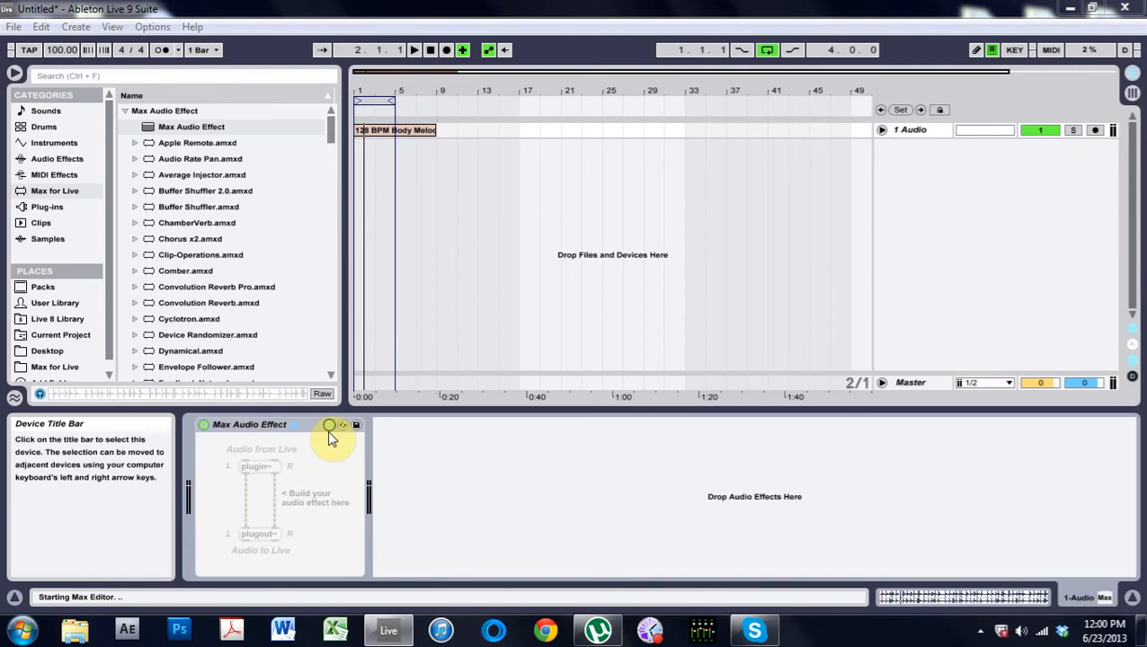
# Move plugout~ to the bottom of the patch and place a degrade~ object below plugin~.
pyautogui.click(341, 425)
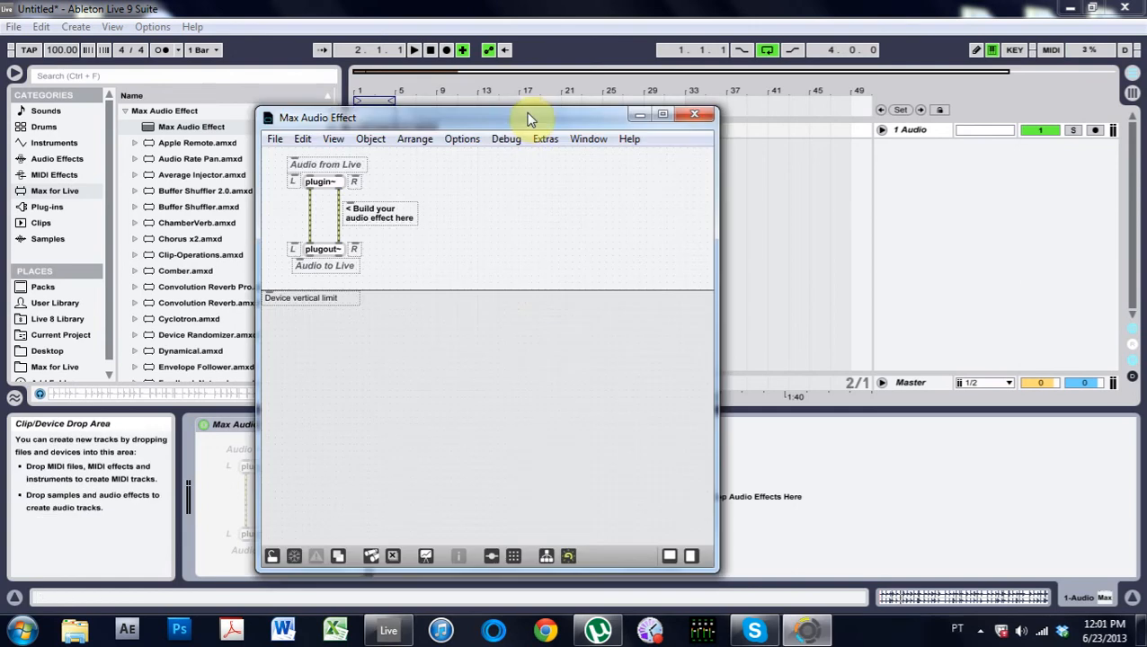
pyautogui.moveTo(588, 325)
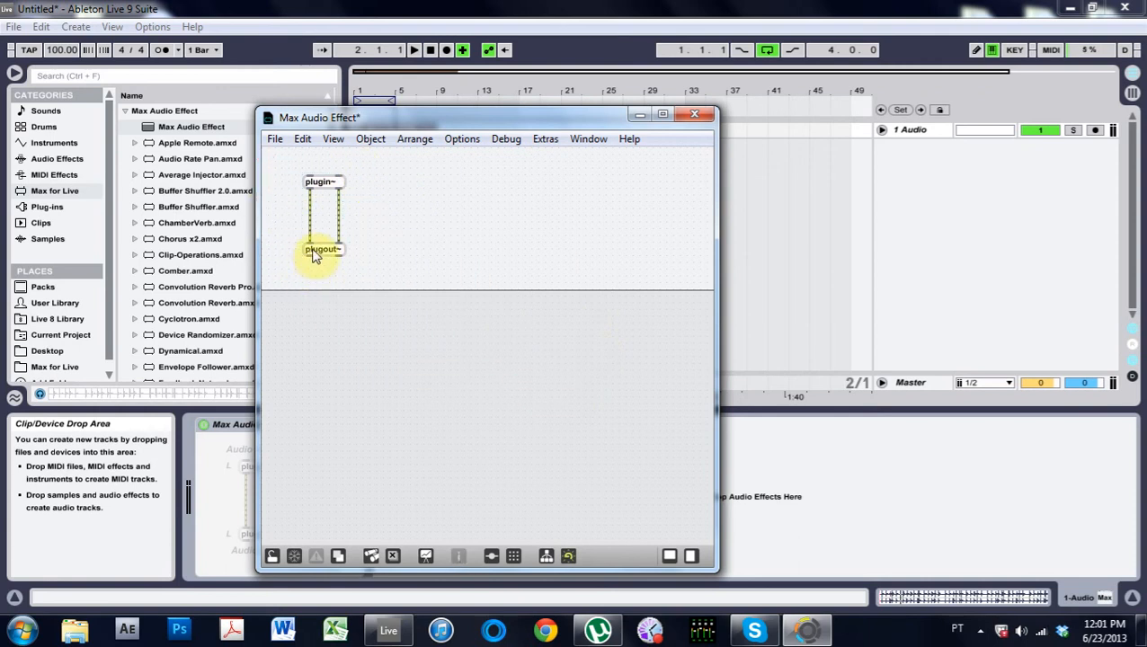
pyautogui.moveTo(321, 249); pyautogui.dragTo(329, 439)
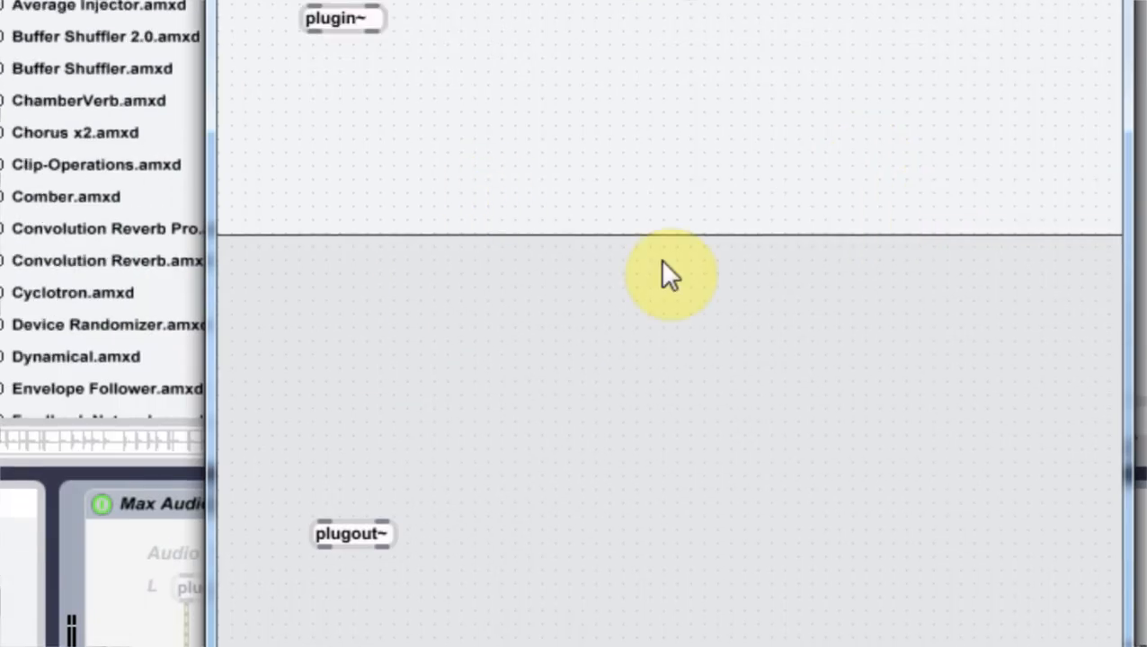
pyautogui.write('decide')
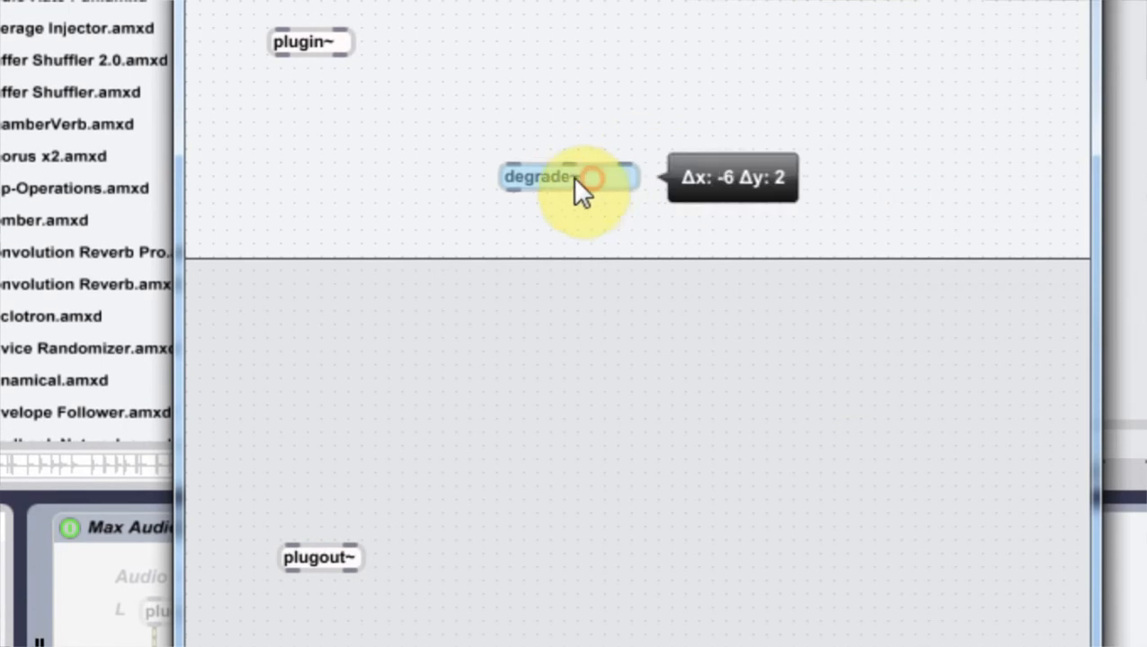
pyautogui.moveTo(575, 177); pyautogui.dragTo(535, 218)
pyautogui.write('live.')
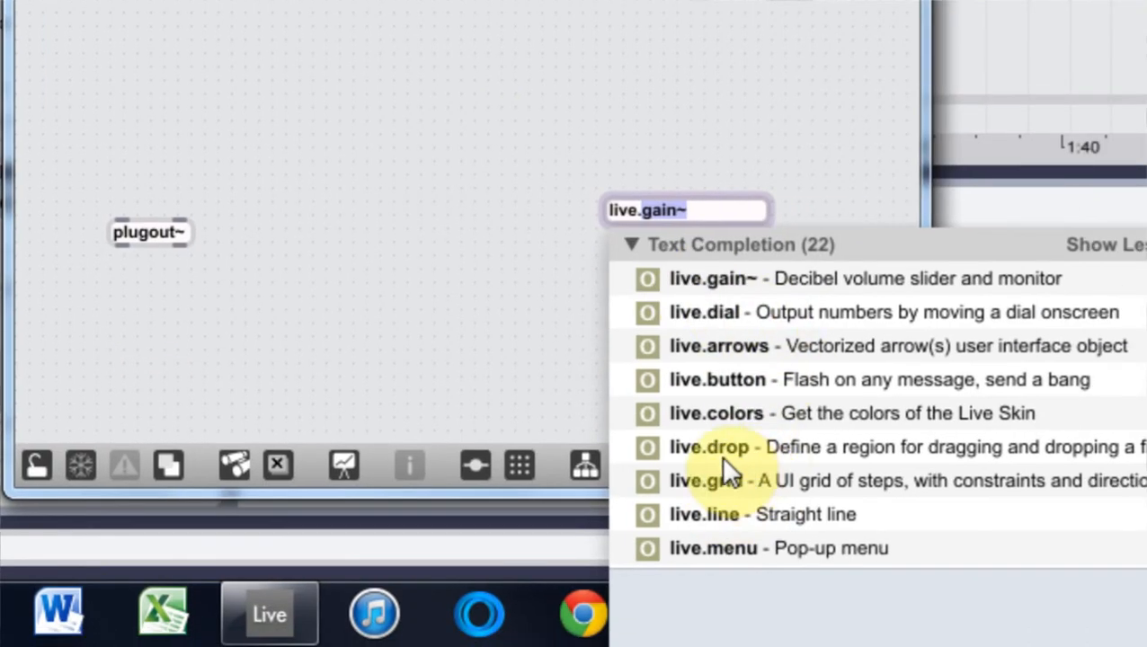
pyautogui.moveTo(757, 458)
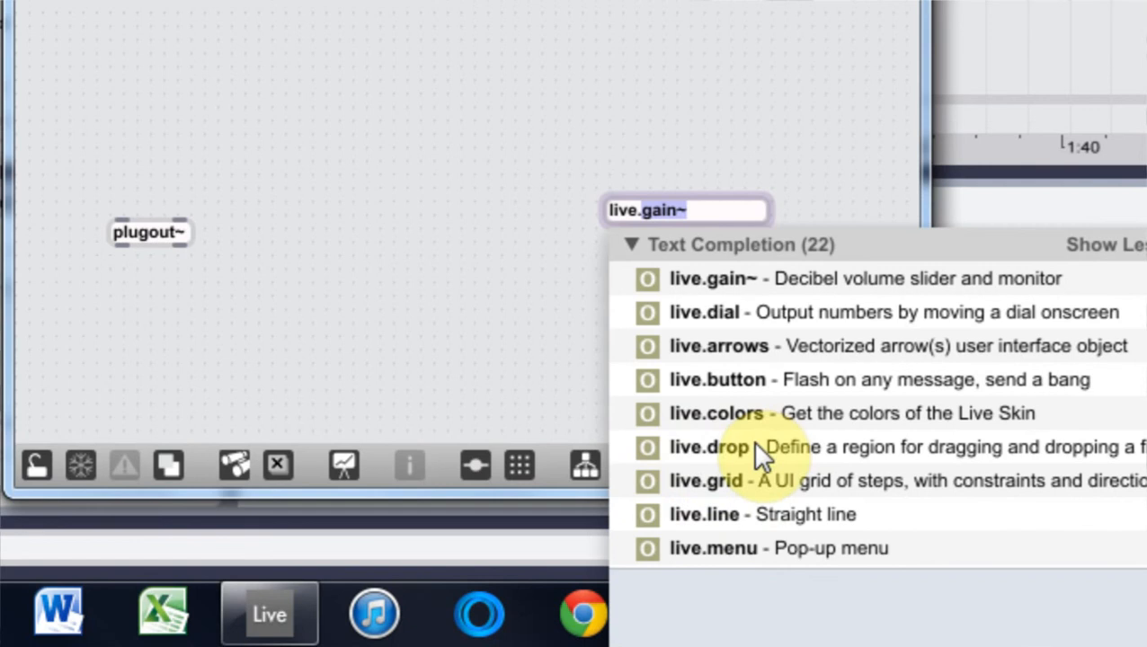
pyautogui.moveTo(840, 427)
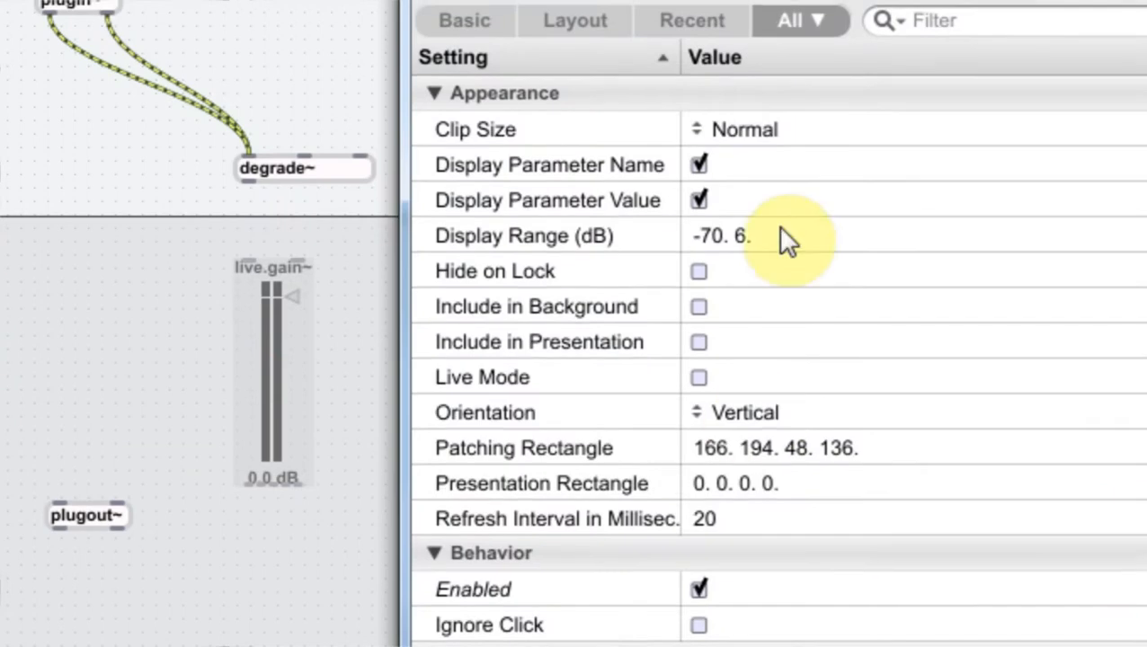
# Give the live.gain~ slider the short name 'Gain' in its Inspector.
pyautogui.click(744, 412)
pyautogui.write('G')
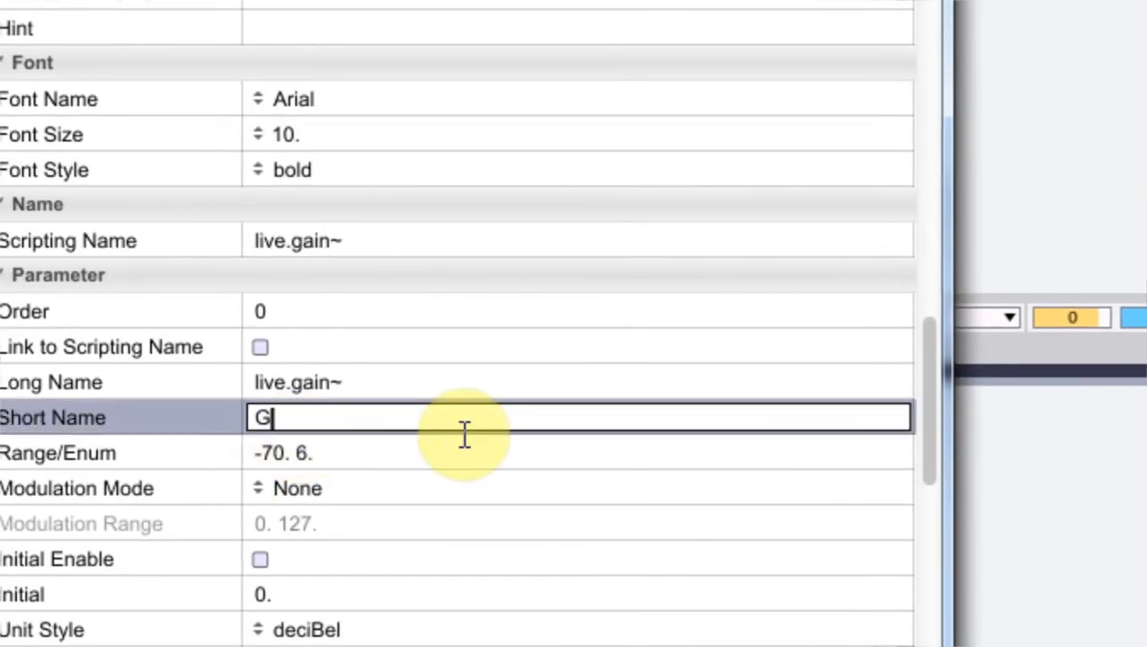
pyautogui.write('ain')
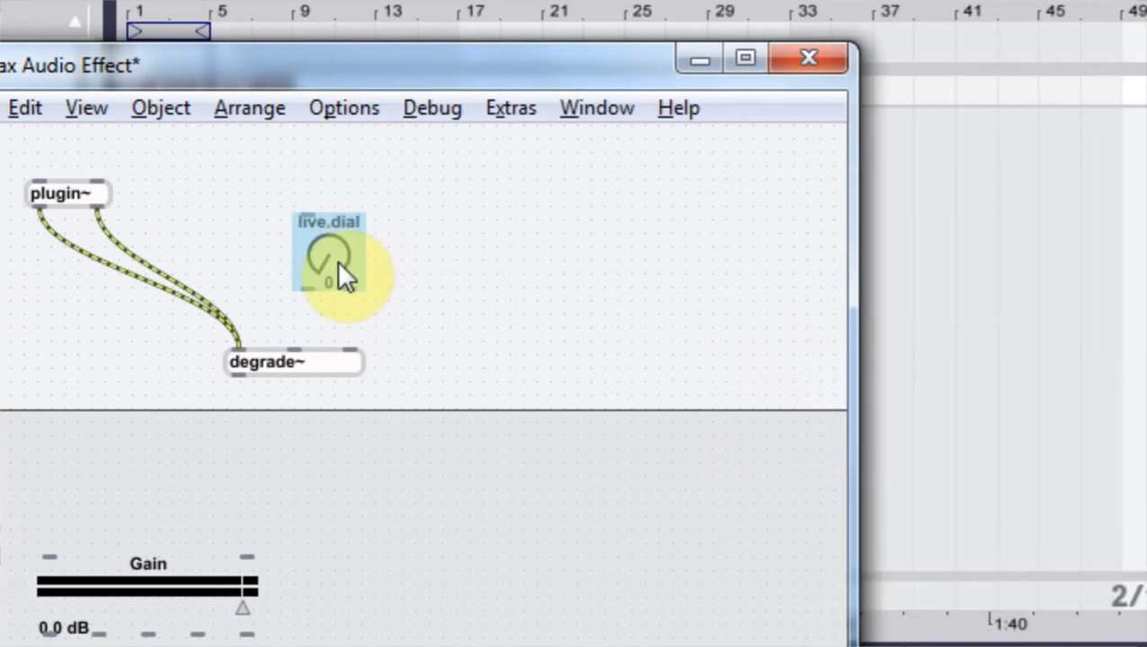
# Position the new live.dial beside plugin~, just above degrade~.
pyautogui.moveTo(328, 270); pyautogui.dragTo(328, 256)
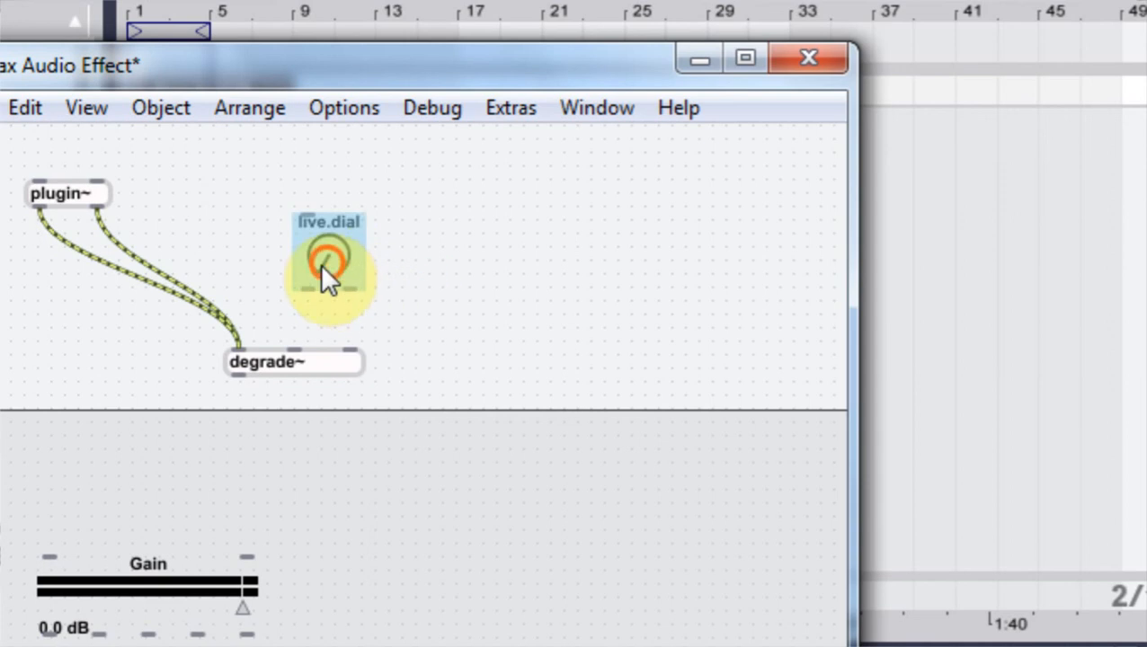
pyautogui.moveTo(328, 270); pyautogui.dragTo(413, 251)
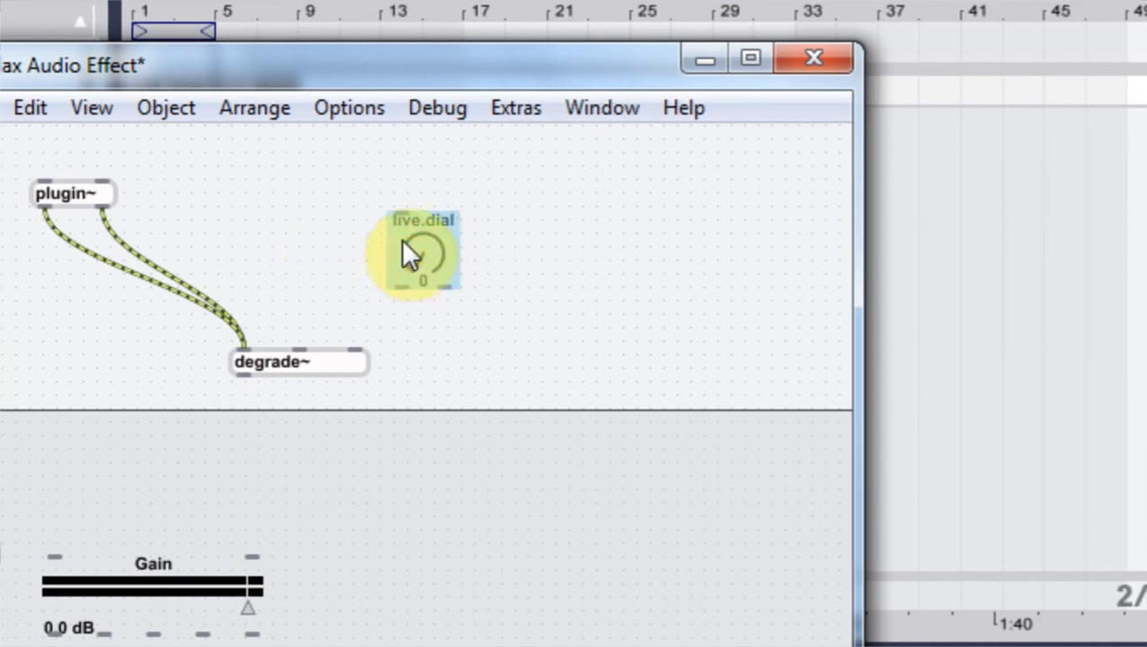
pyautogui.moveTo(422, 251); pyautogui.dragTo(315, 224)
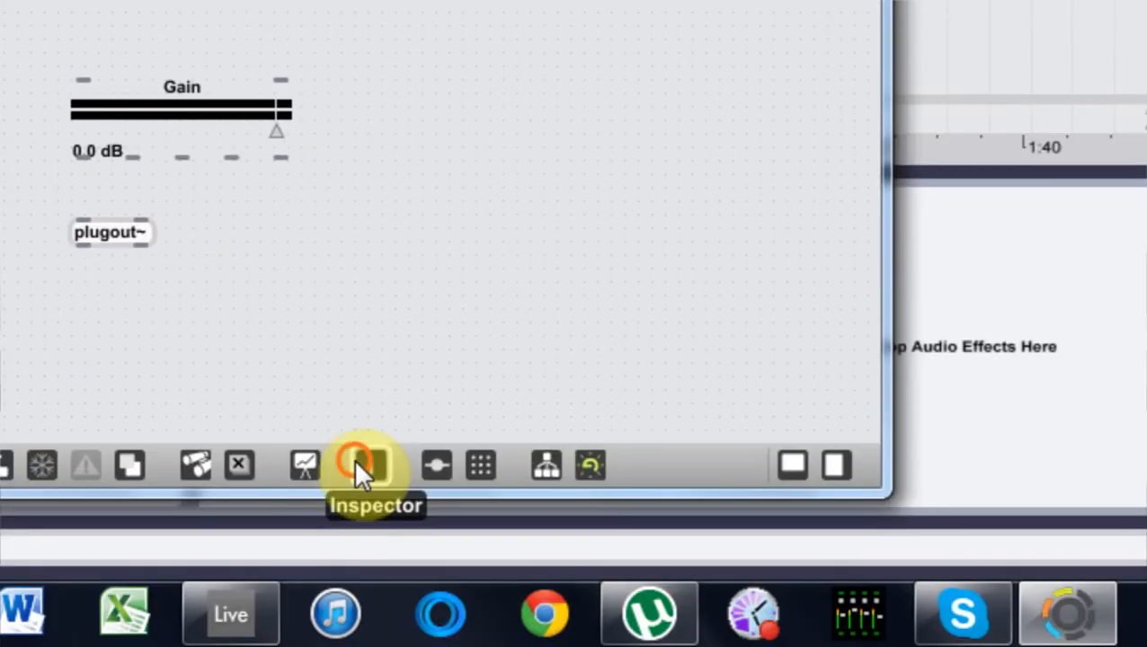
# Name the dial 'Sample Rate' and enable an initial value of 1.
pyautogui.click(368, 465)
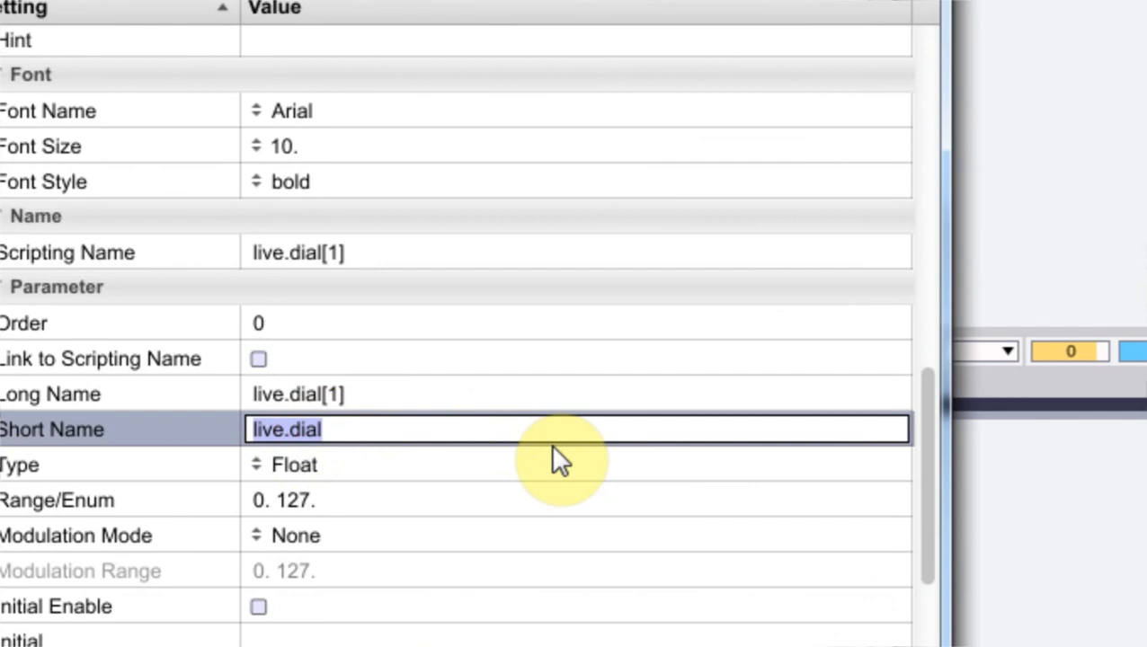
pyautogui.write('Bit')
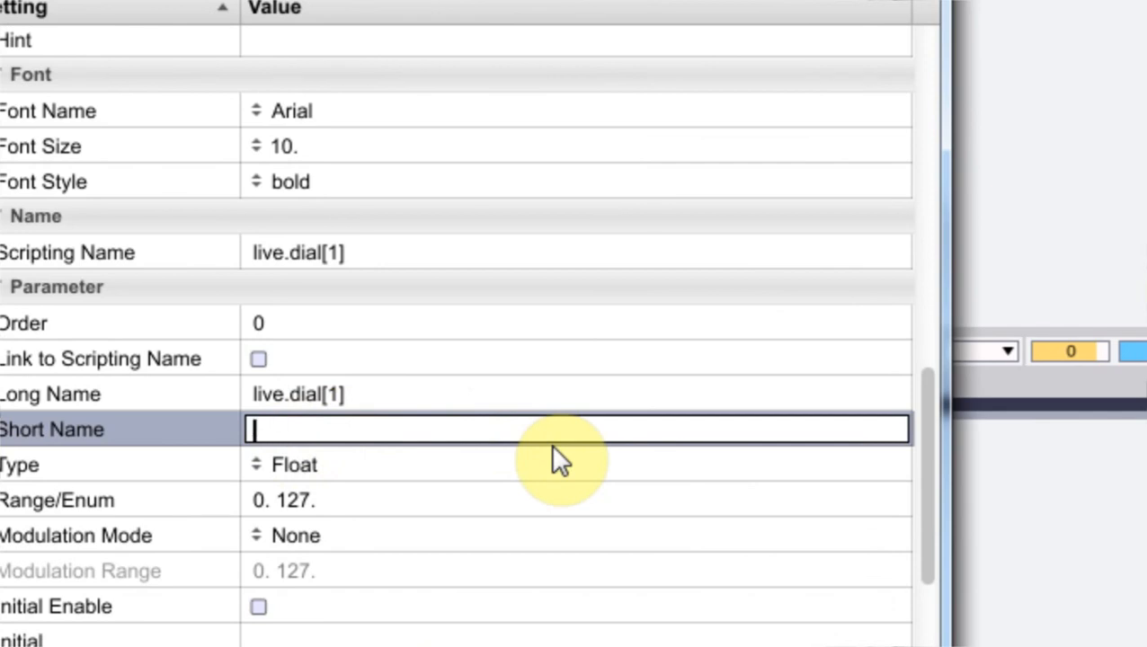
pyautogui.write('Sample Rate"')
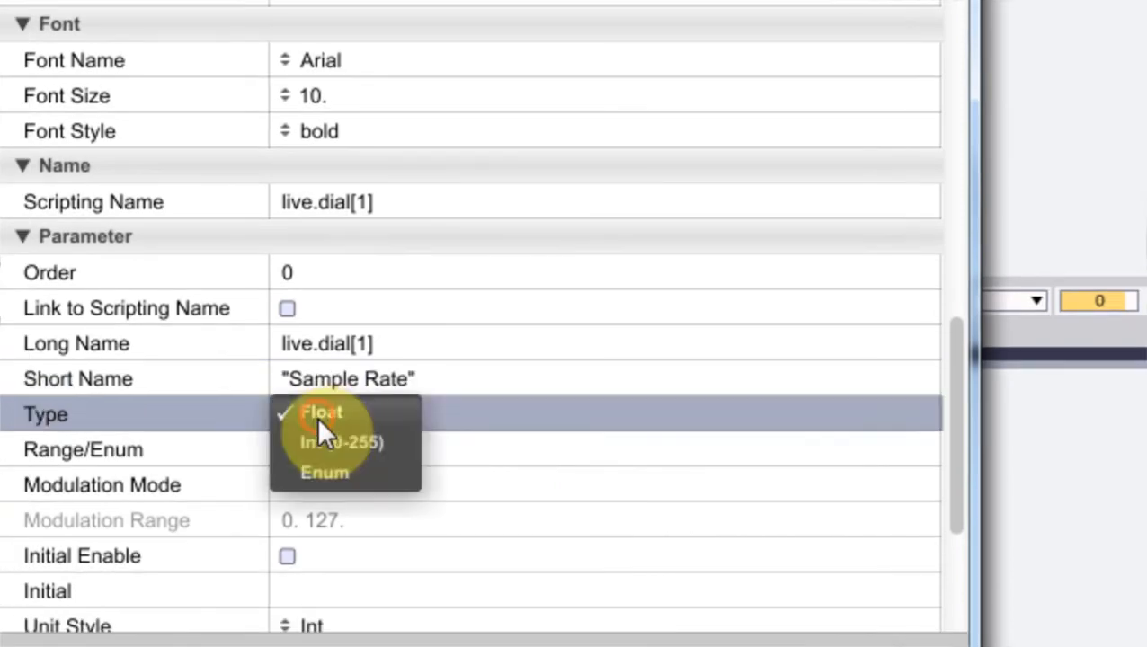
pyautogui.click(321, 413)
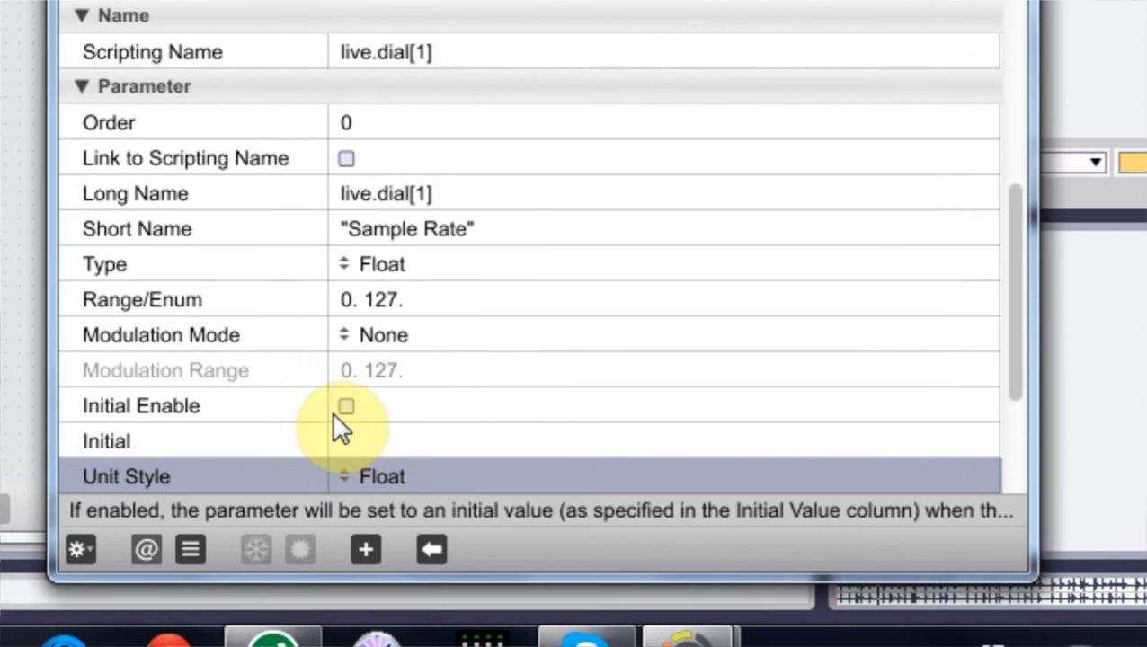
pyautogui.click(346, 406)
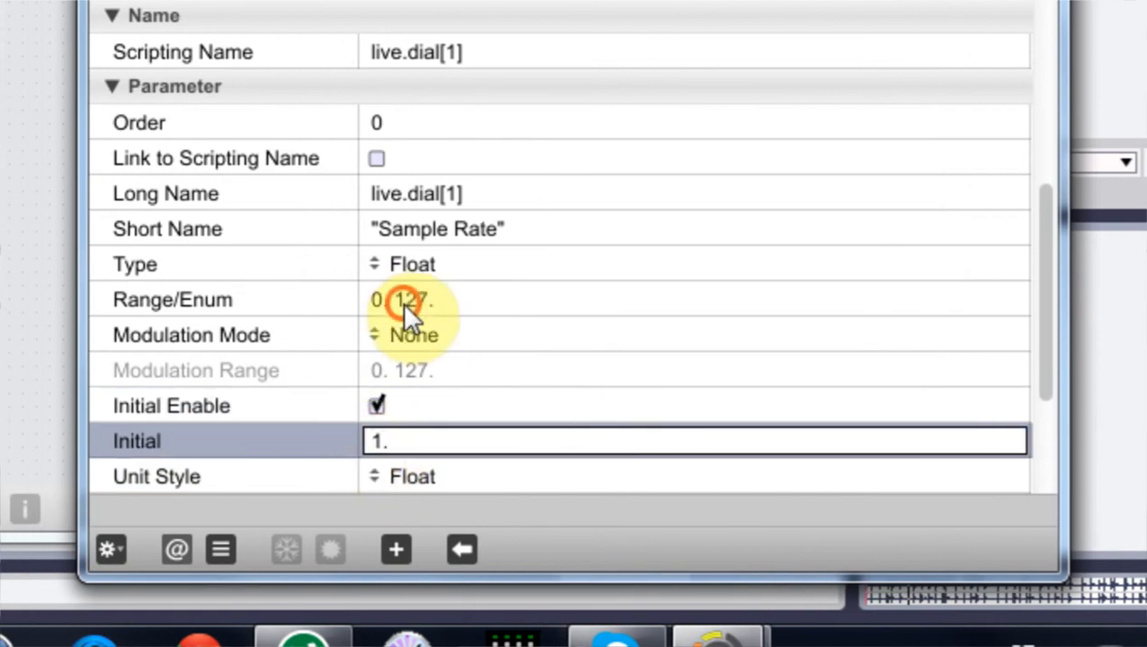
pyautogui.click(404, 299)
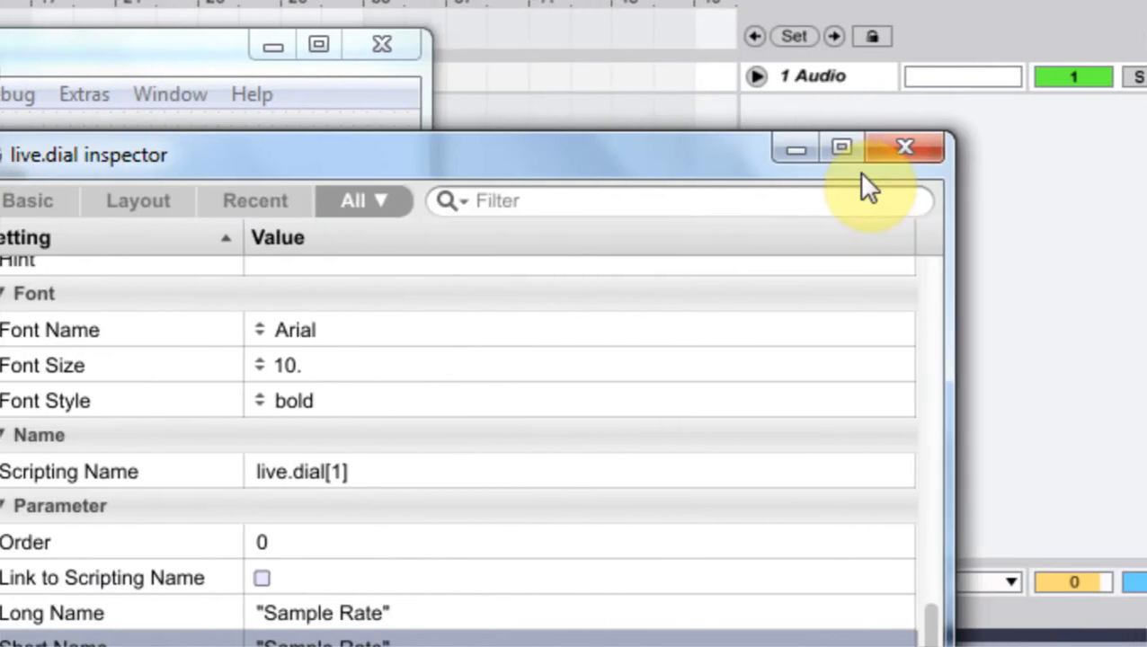
# Name the second dial 'Bit Depth', range 0–24, with initial value 24 enabled.
pyautogui.click(905, 146)
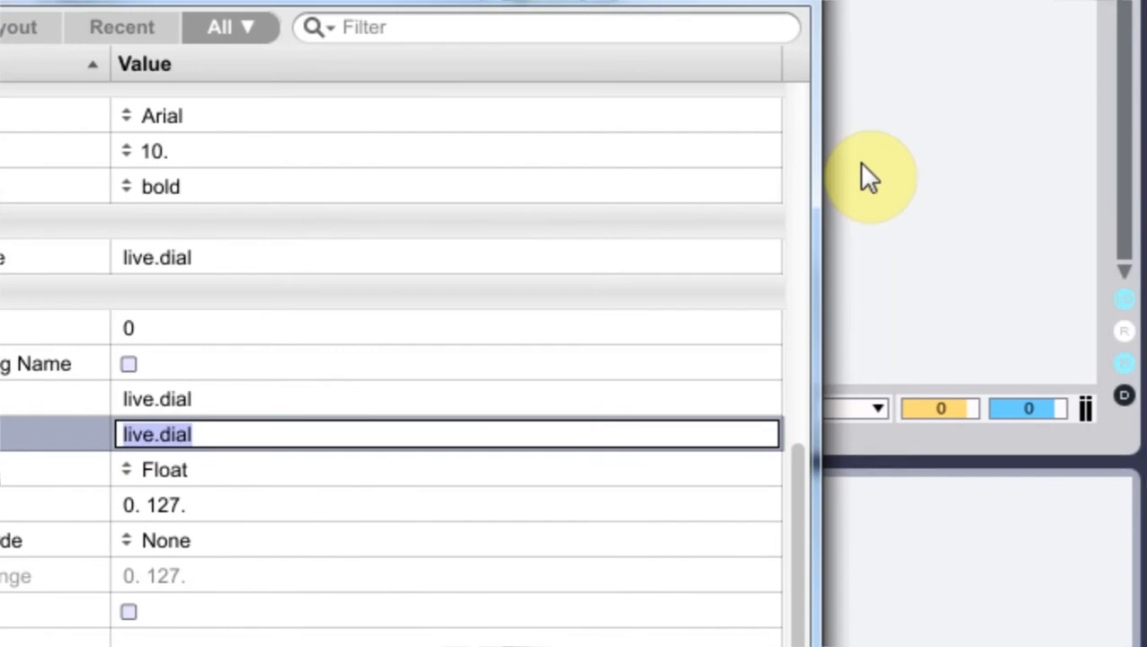
pyautogui.write('Bit Depth')
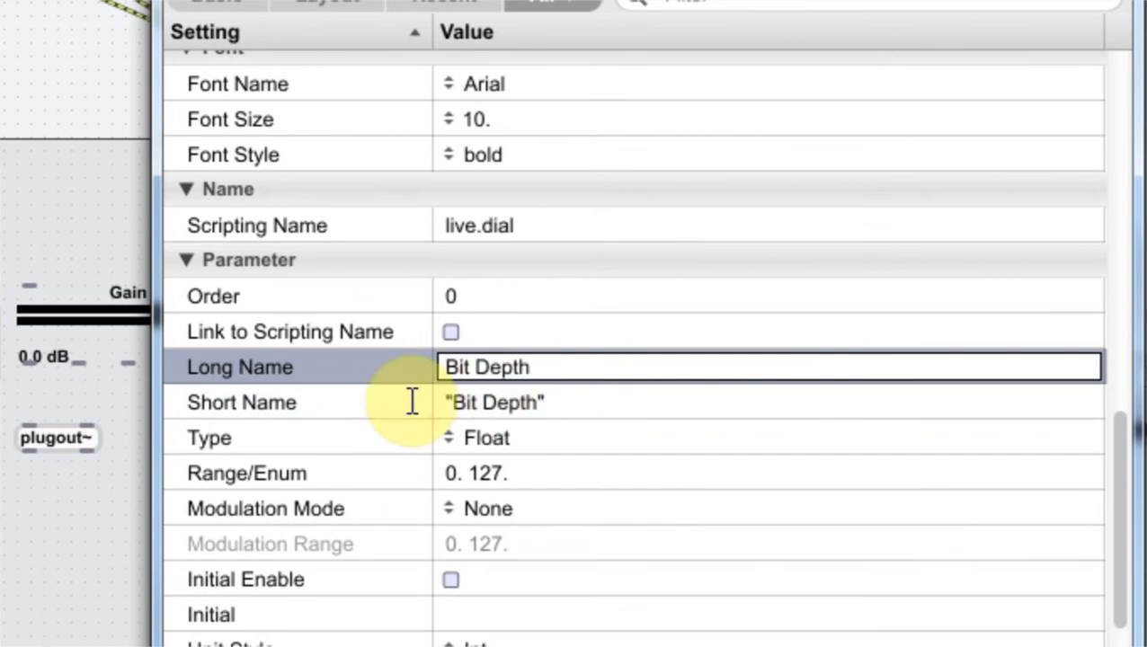
pyautogui.click(468, 382)
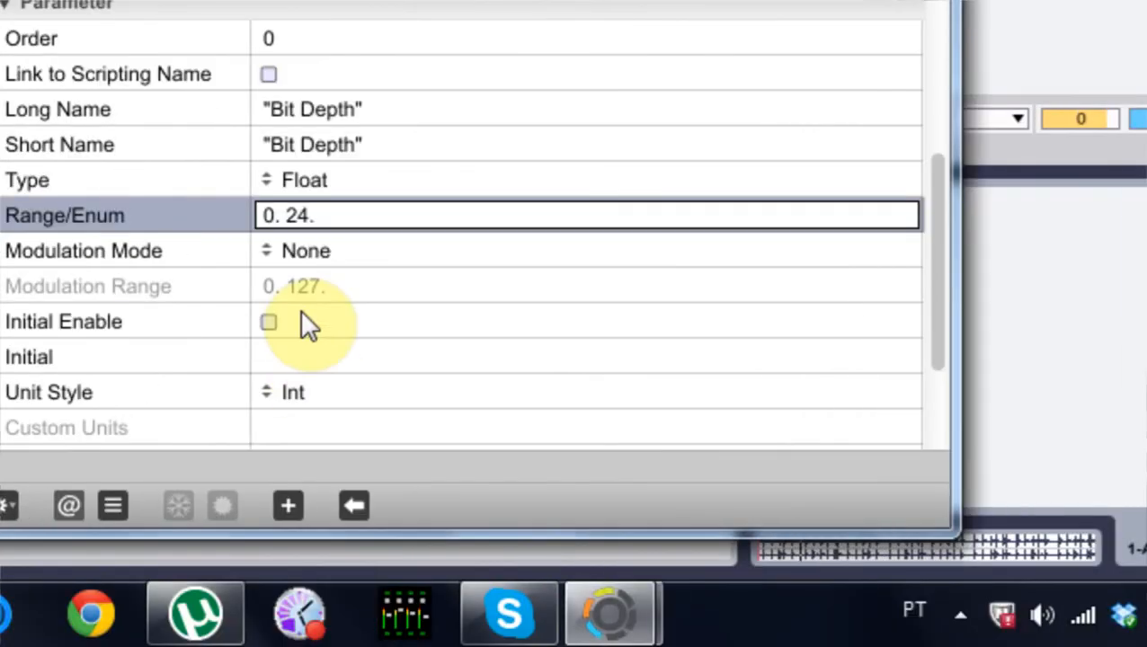
pyautogui.click(268, 322)
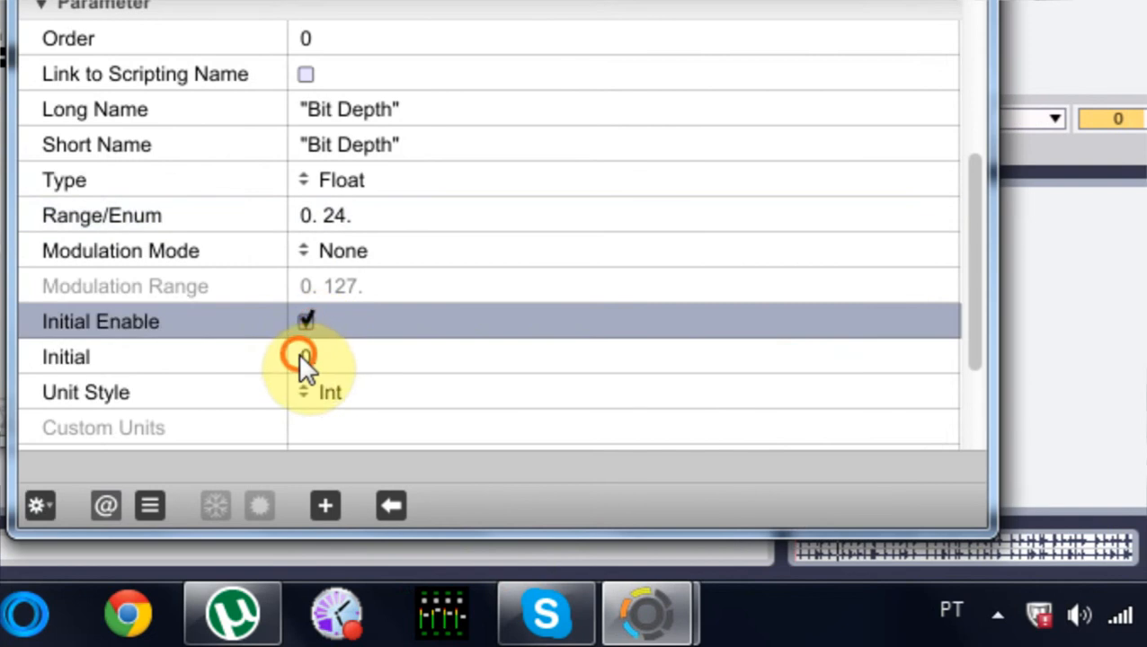
pyautogui.click(306, 356)
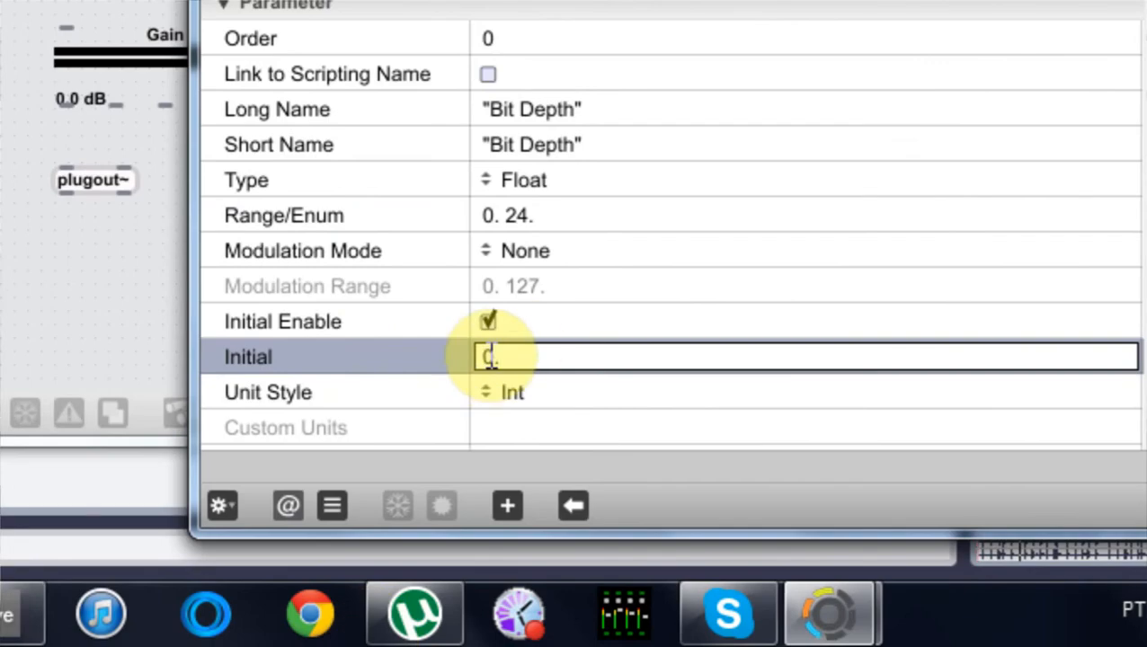
pyautogui.write('24.')
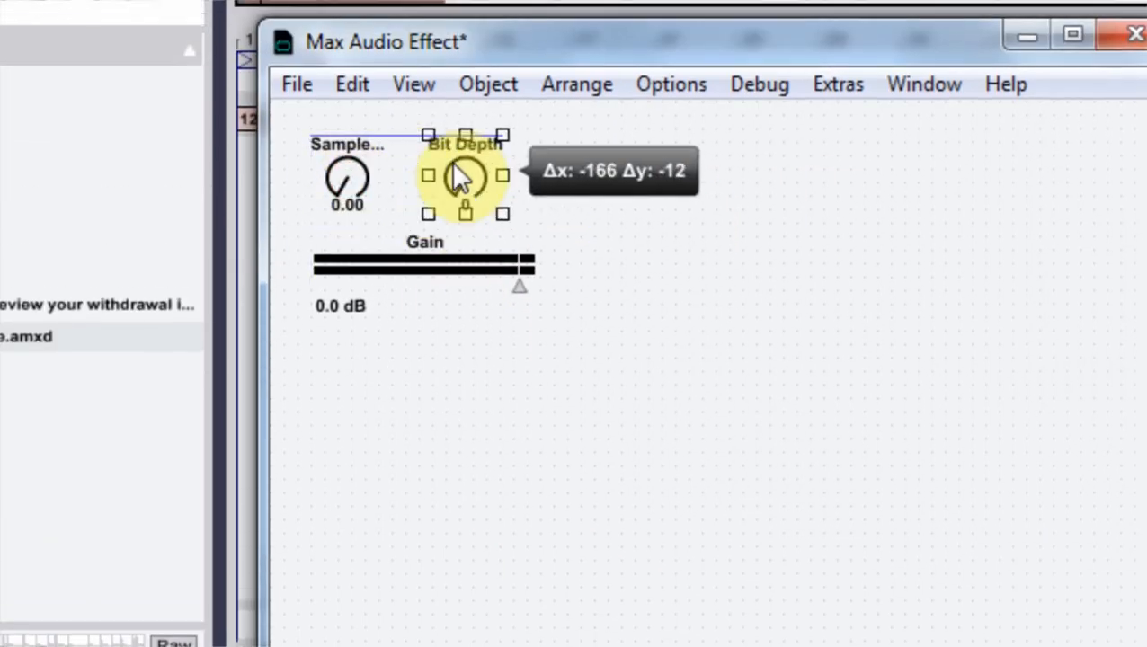
# Place the Bit Depth dial beside the Sample Rate dial above the Gain slider.
pyautogui.click(294, 84)
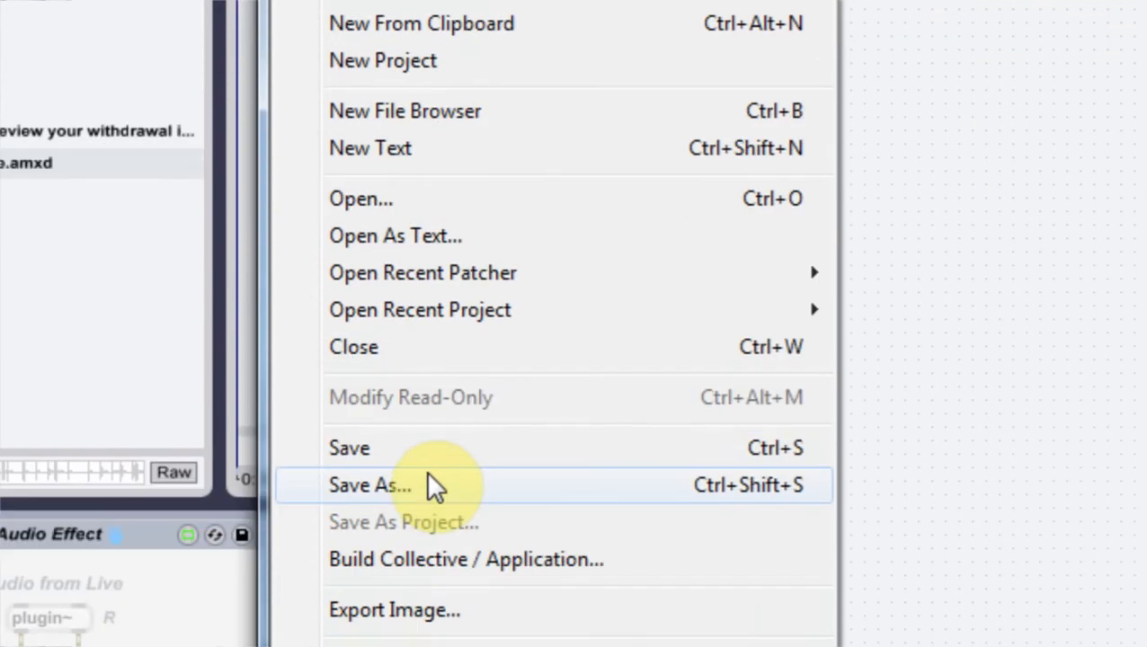
# Save the device under the file name 'bit crush simple'.
pyautogui.click(370, 486)
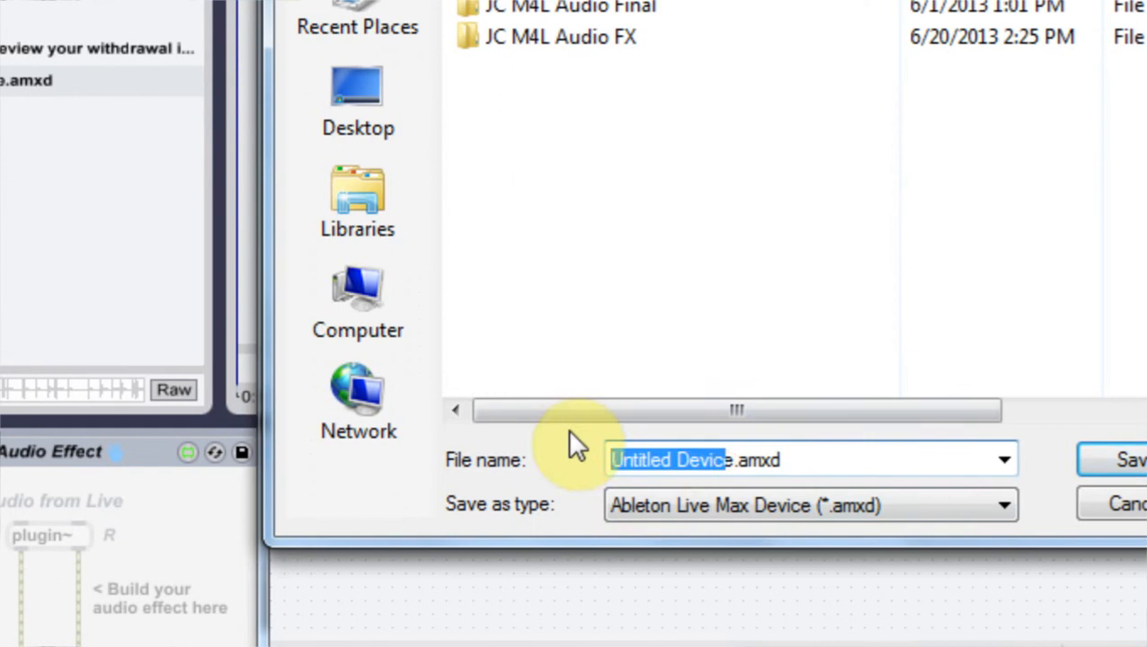
pyautogui.write('bit crush.amxd')
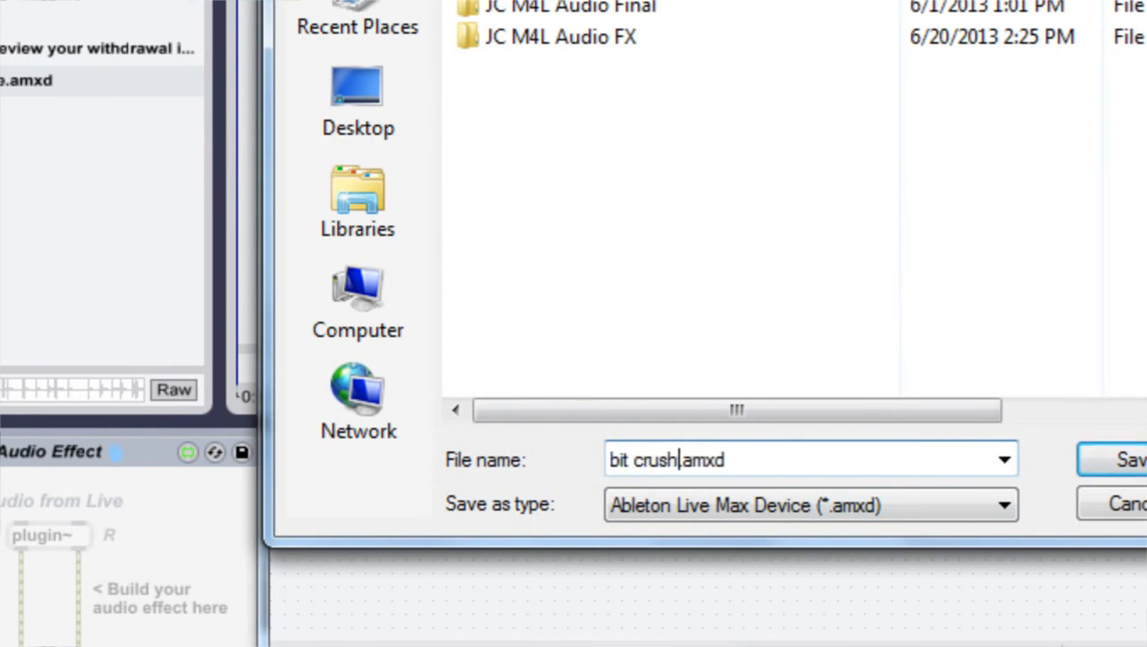
pyautogui.write('simple')
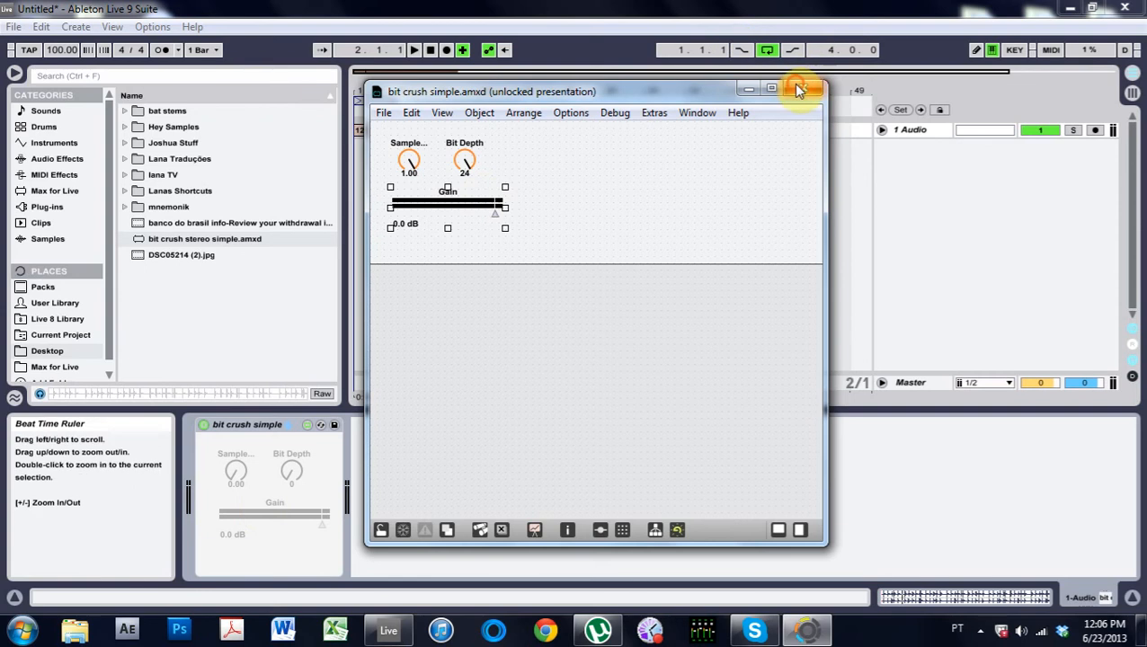
pyautogui.click(794, 86)
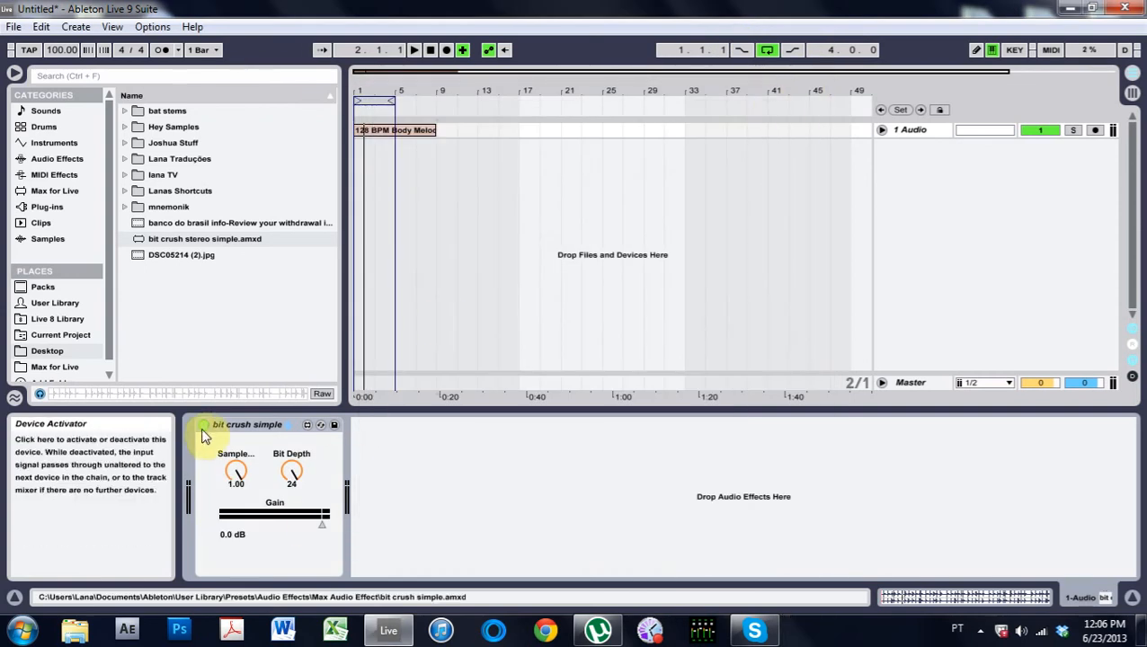
pyautogui.click(392, 132)
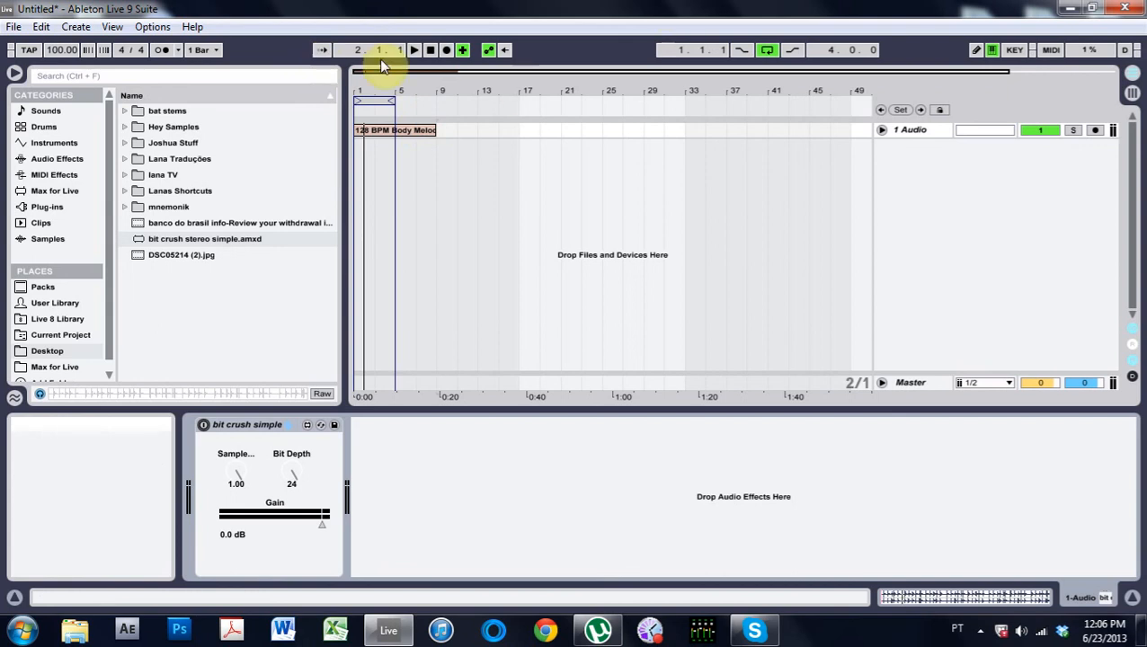
pyautogui.click(428, 50)
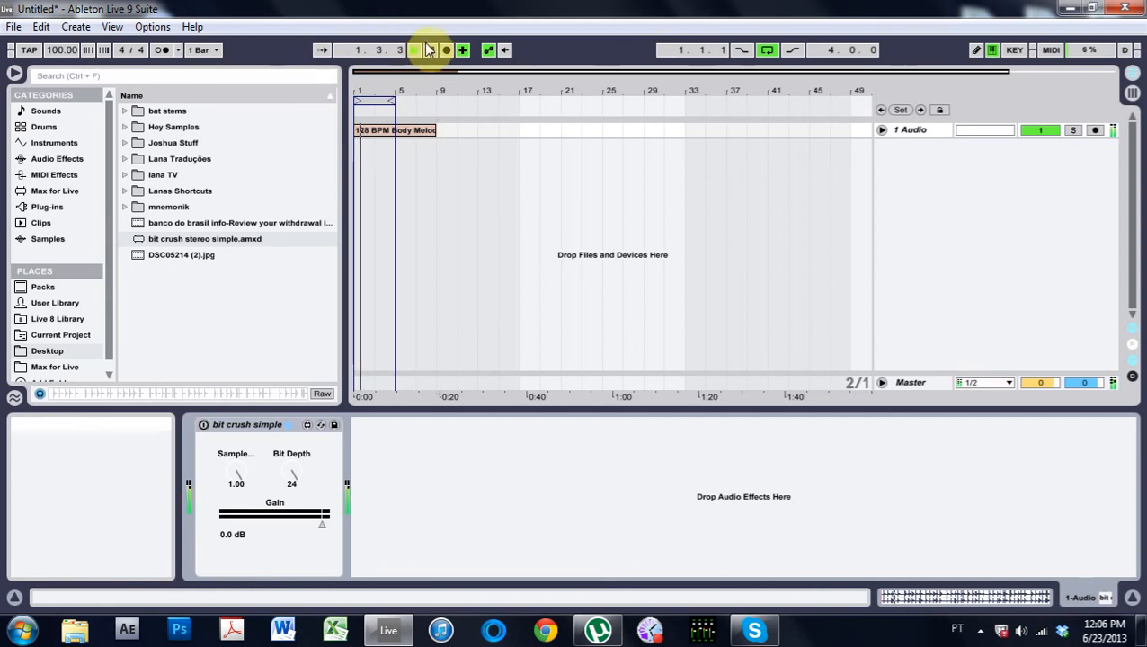
pyautogui.click(418, 51)
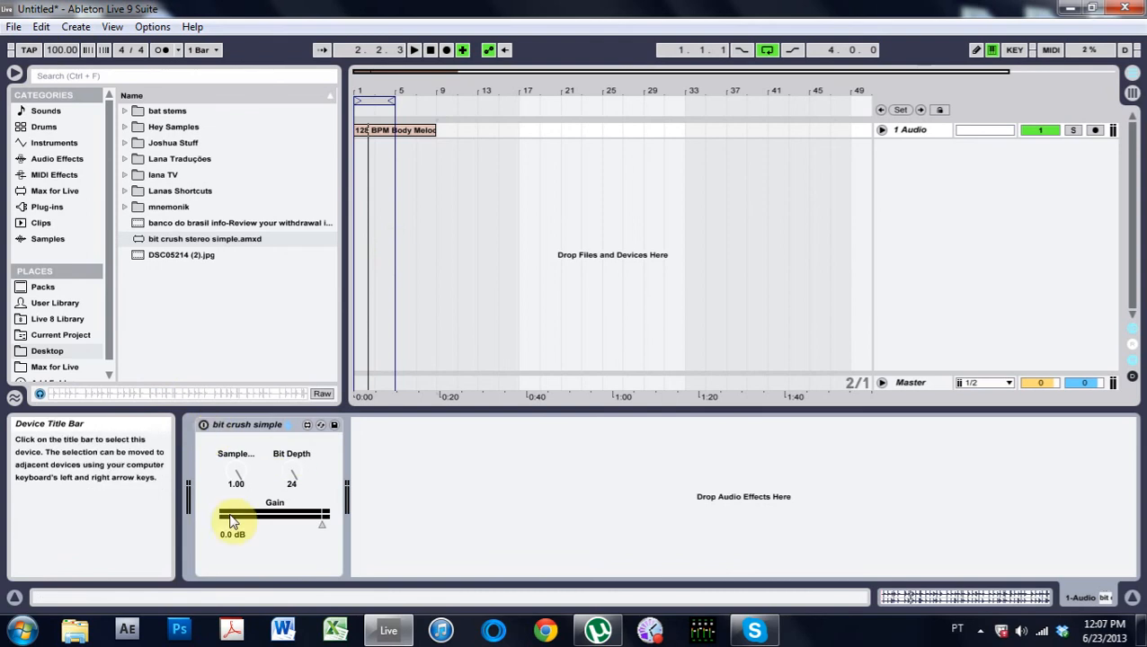
pyautogui.click(407, 51)
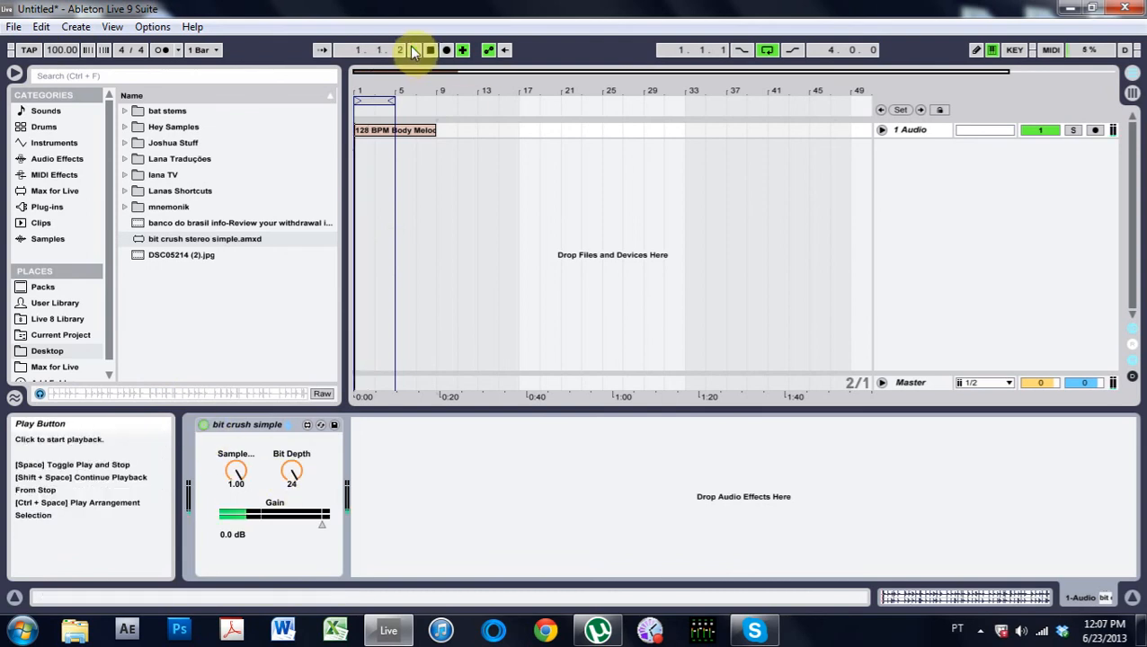
pyautogui.click(411, 51)
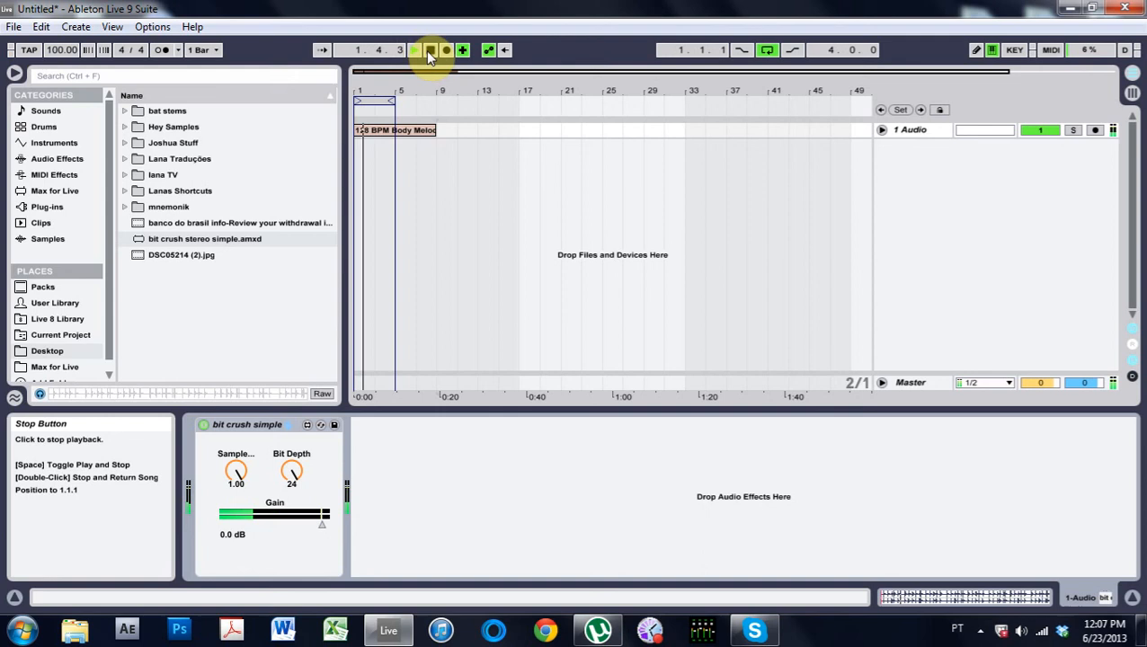
pyautogui.click(428, 50)
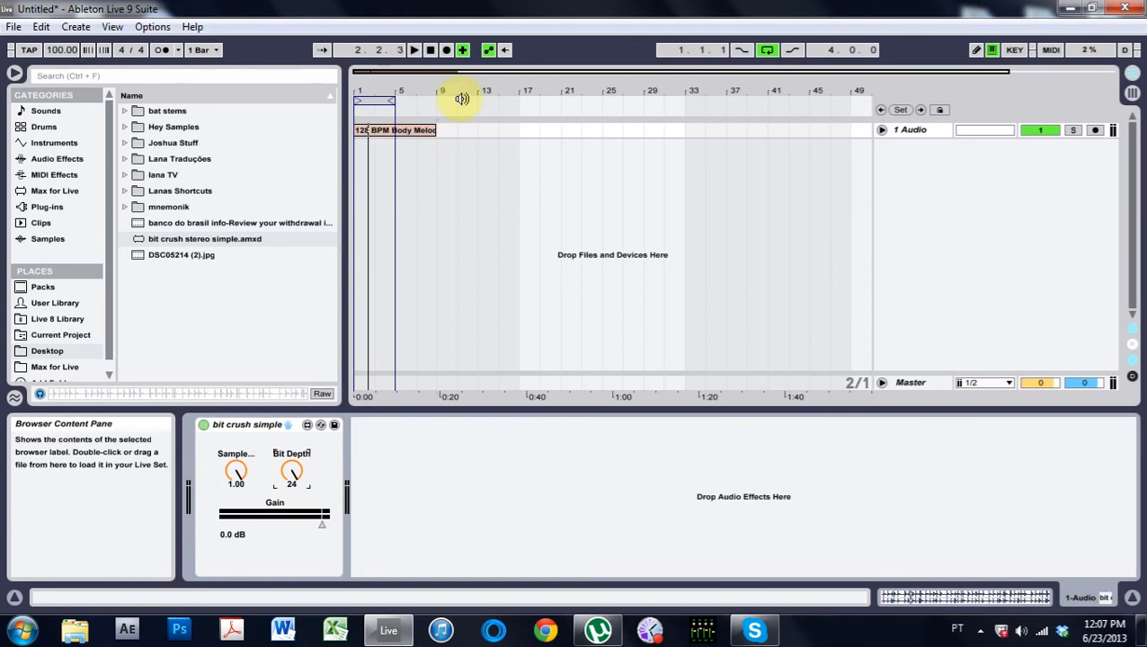
pyautogui.click(415, 50)
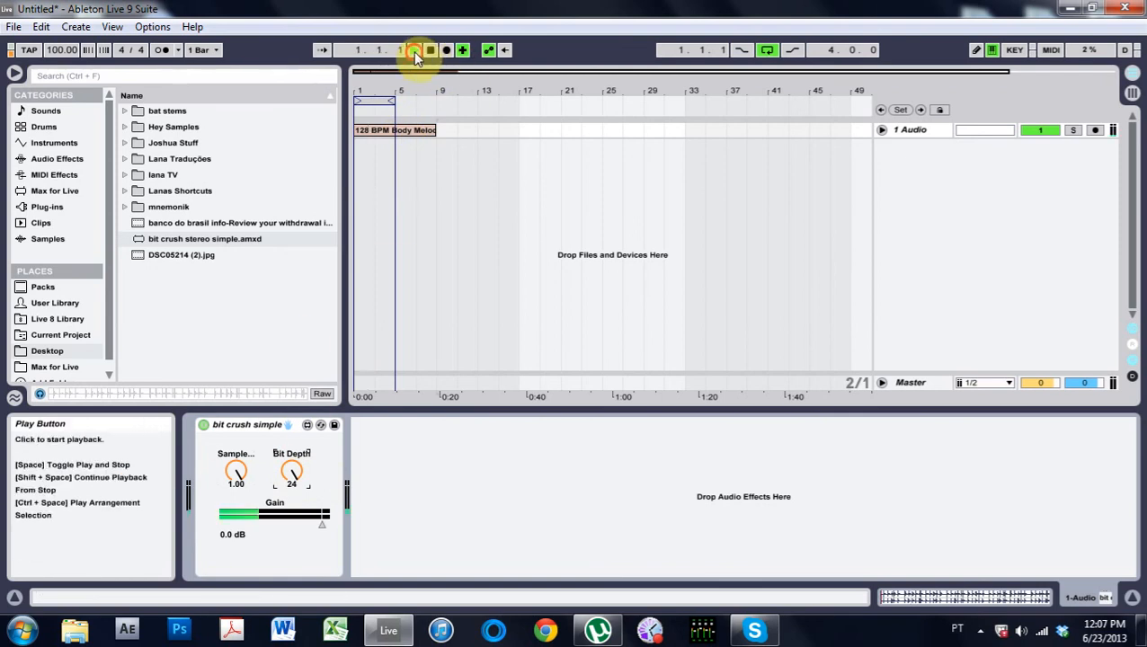
pyautogui.click(412, 50)
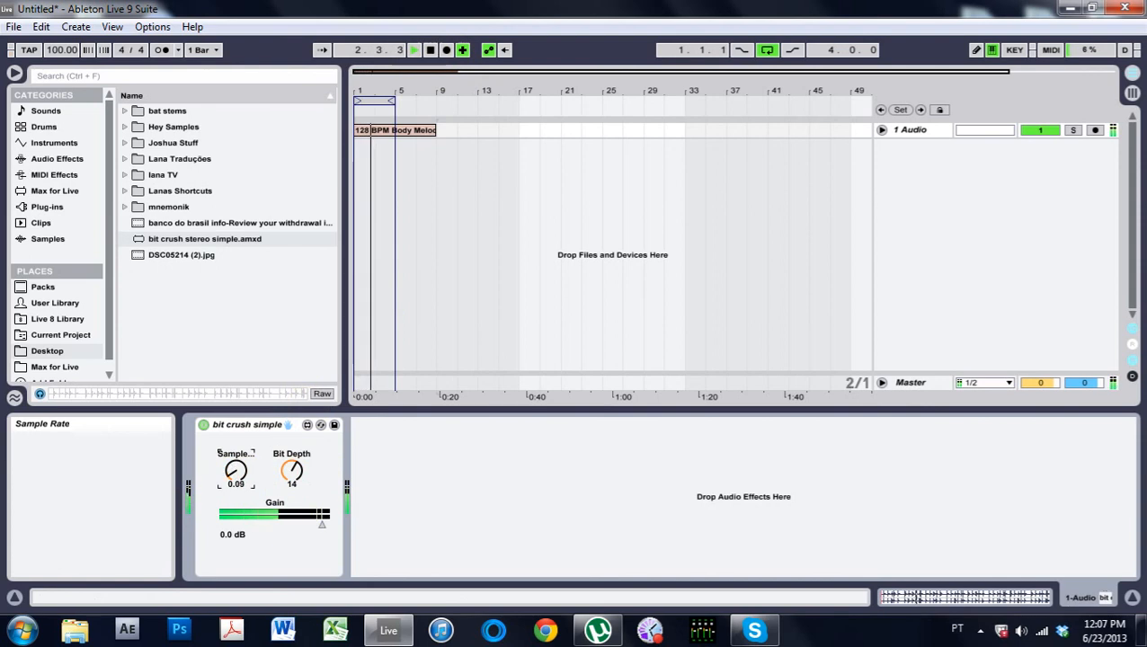
pyautogui.moveTo(292, 472); pyautogui.dragTo(293, 486)
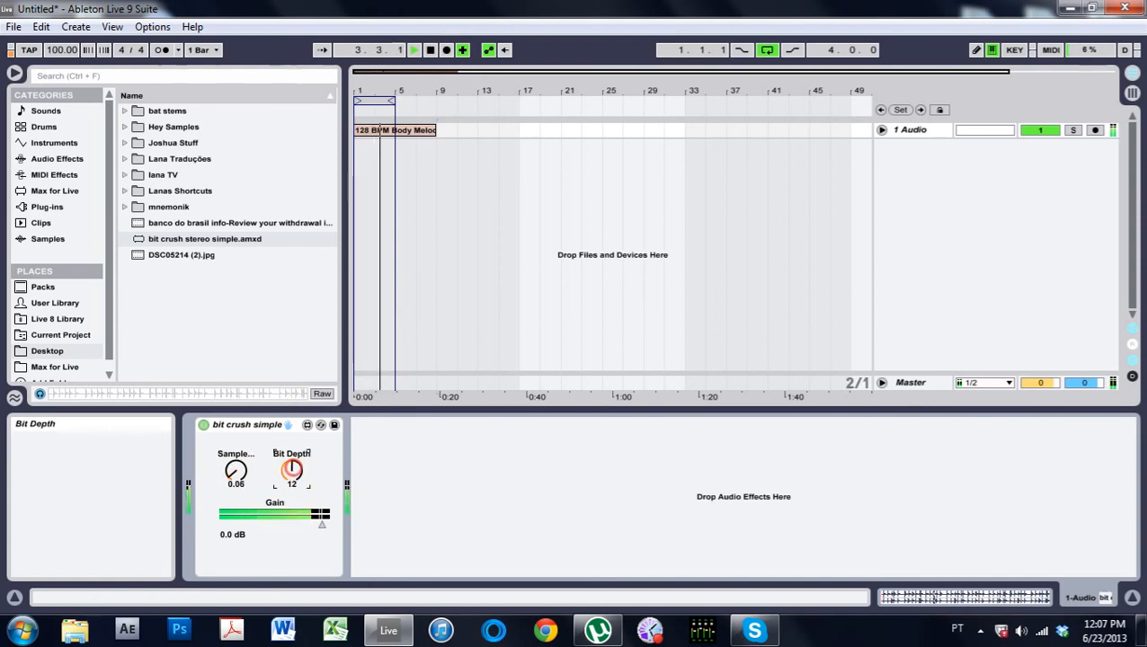
pyautogui.moveTo(292, 470); pyautogui.dragTo(291, 489)
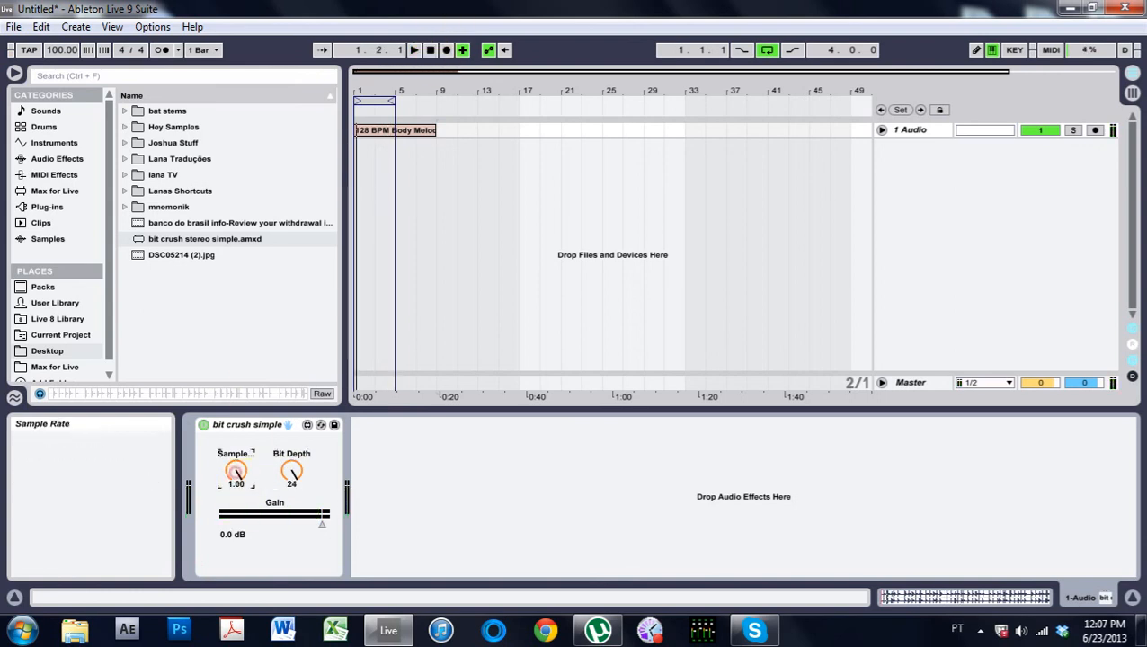
pyautogui.moveTo(269, 434)
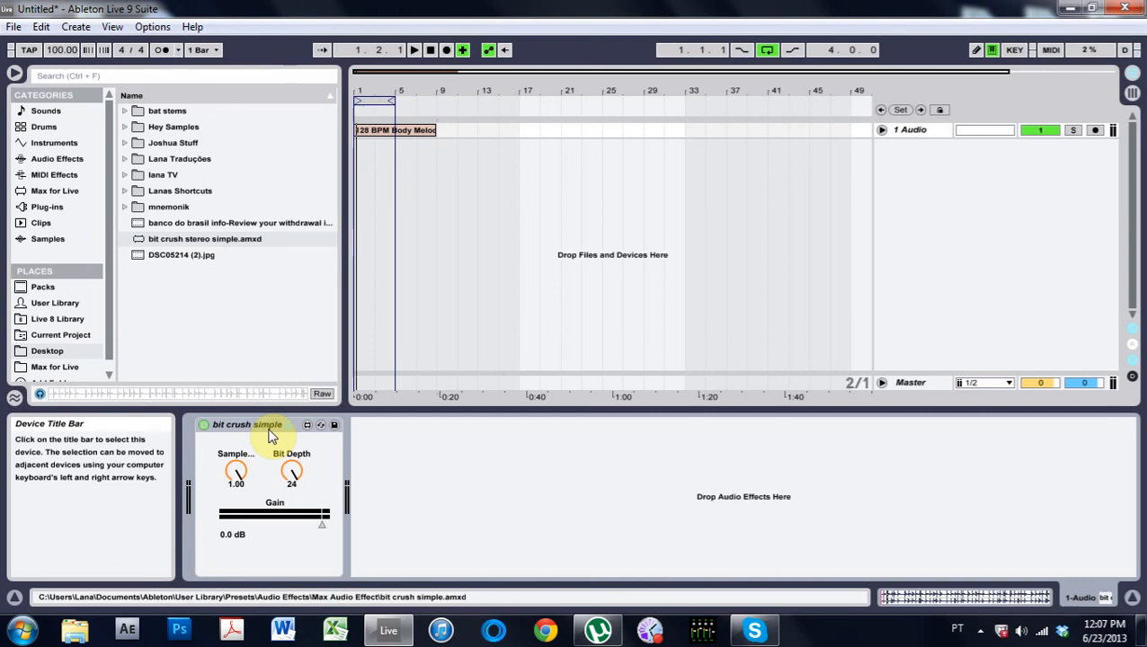
pyautogui.moveTo(305, 425)
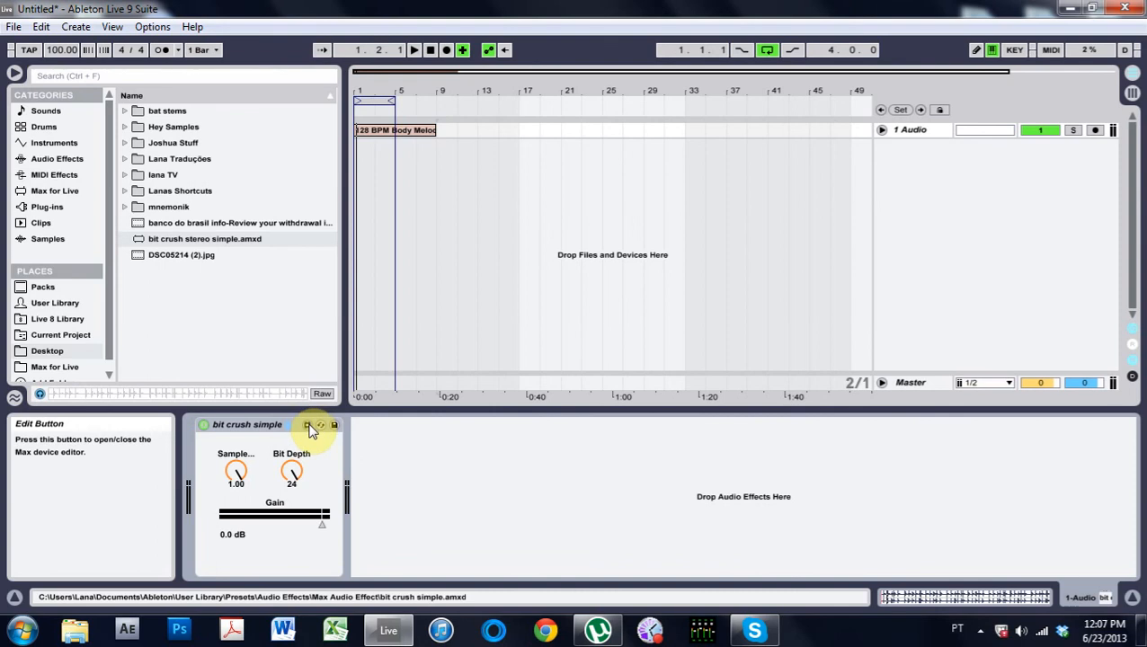
# In Patching Mode, duplicate the degrade~ object together with its two dials.
pyautogui.click(308, 424)
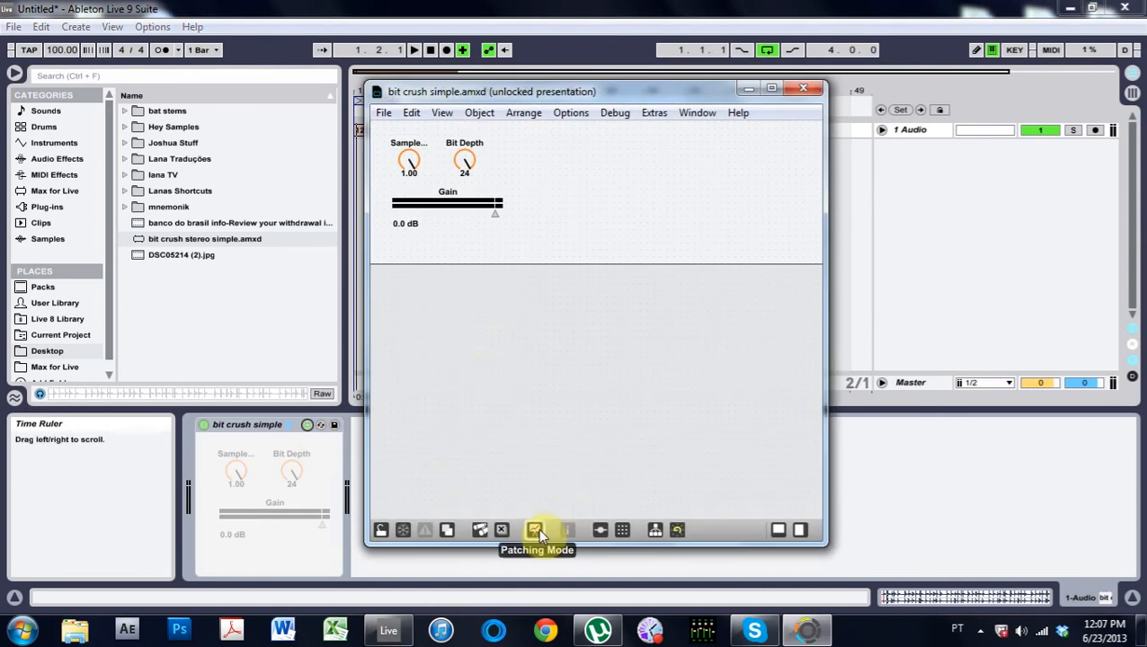
pyautogui.click(534, 530)
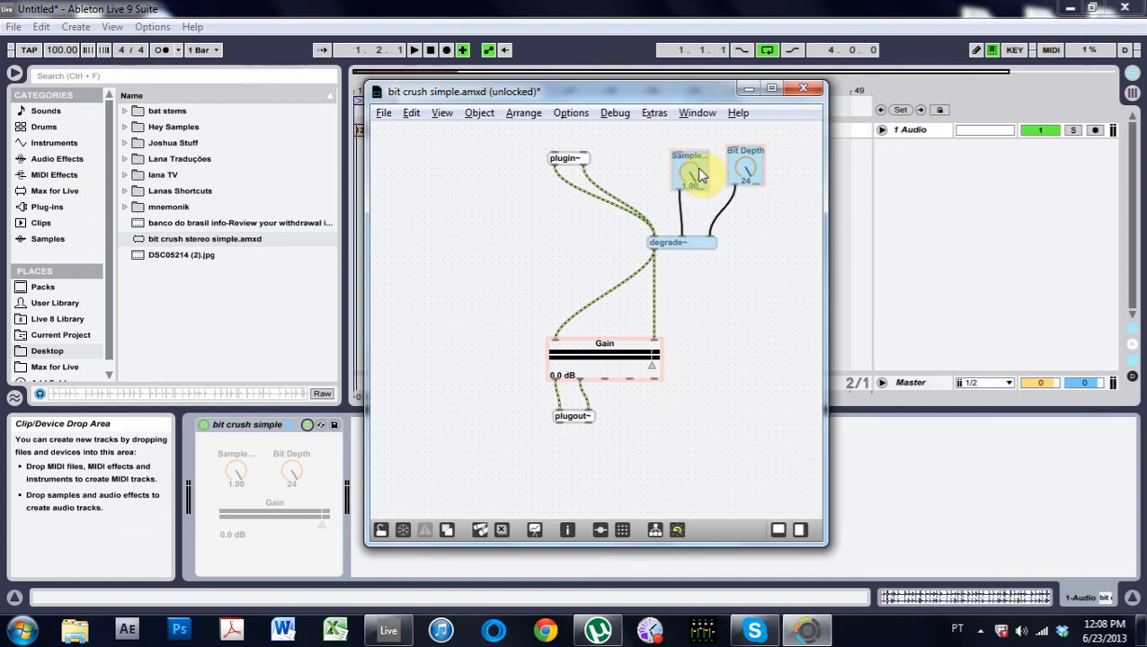
pyautogui.moveTo(705, 176); pyautogui.dragTo(440, 189)
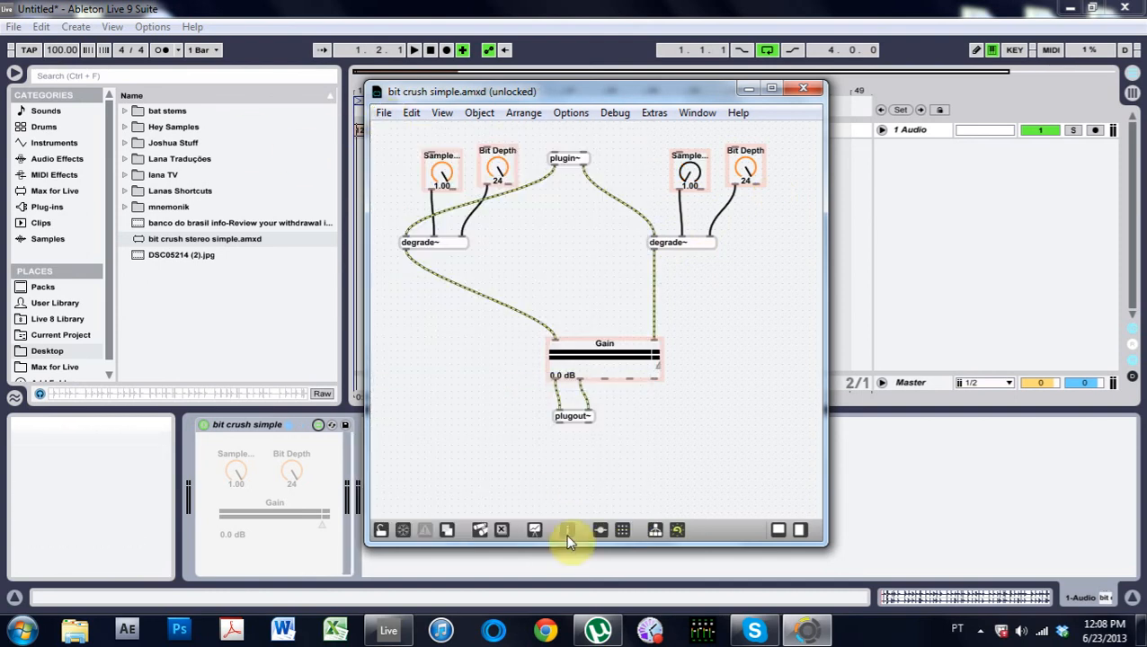
# In Presentation Mode, place the new dials beside the originals and widen the Gain slider.
pyautogui.click(568, 530)
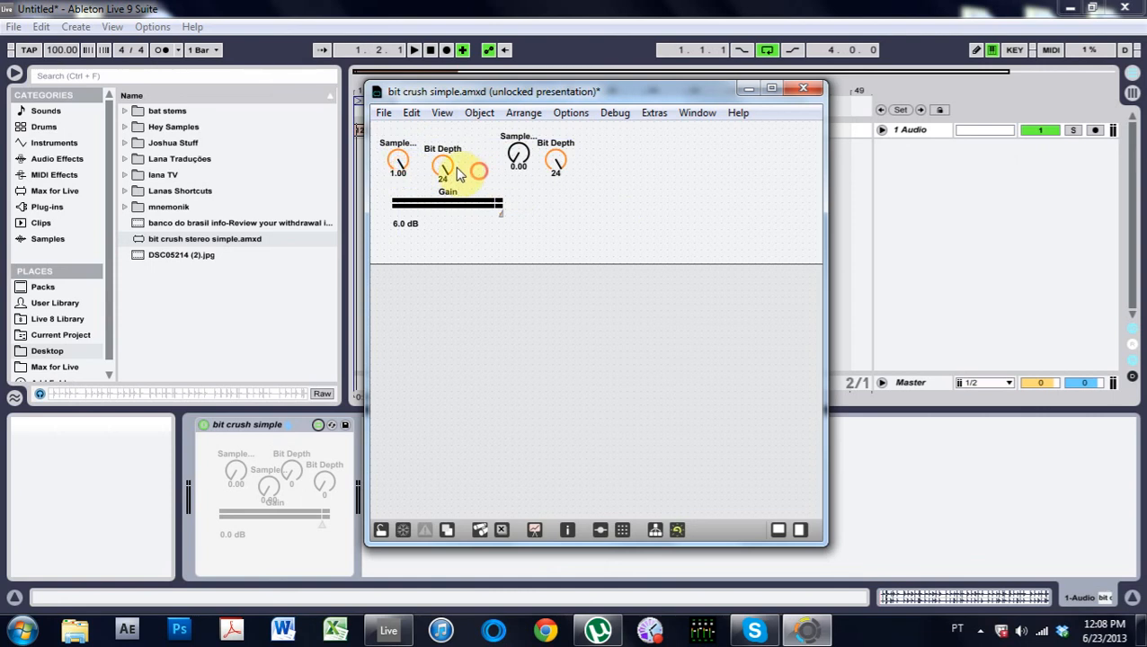
pyautogui.moveTo(476, 170); pyautogui.dragTo(467, 170)
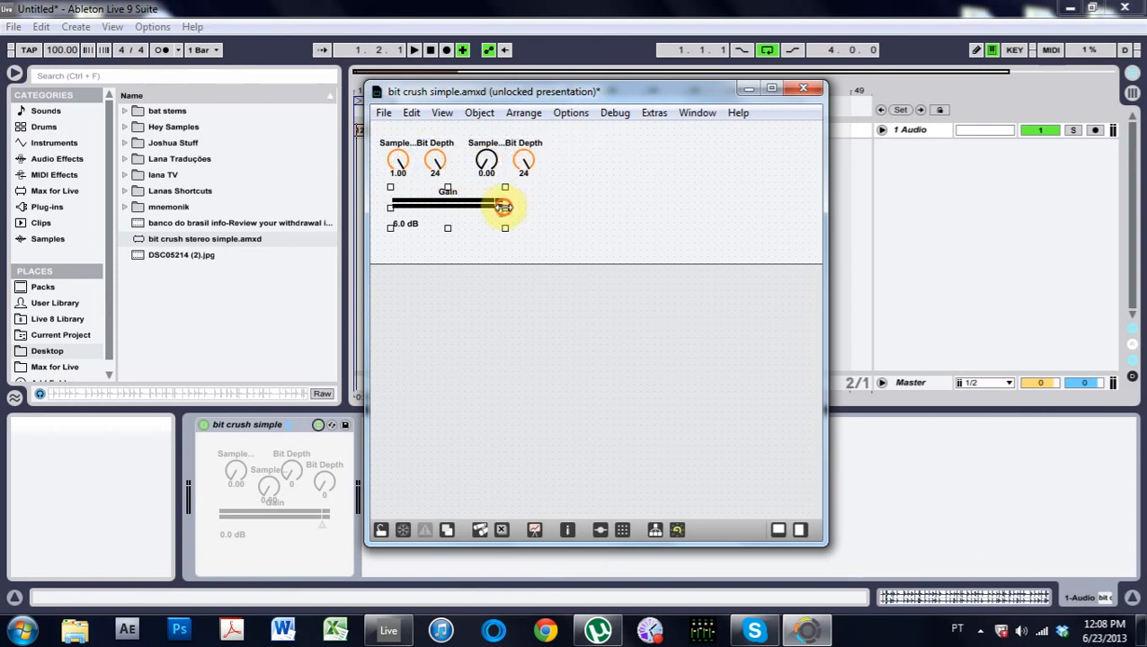
pyautogui.click(383, 112)
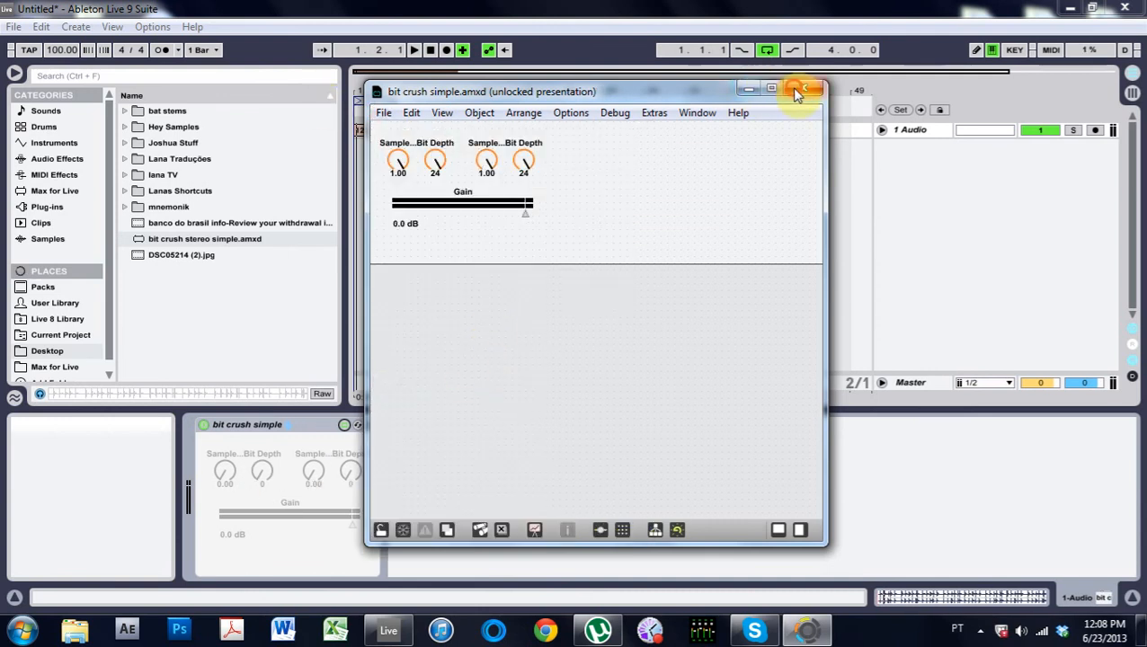
# Close the editor, audition playback while adjusting the second Sample Rate dial, then reopen the editor.
pyautogui.click(803, 88)
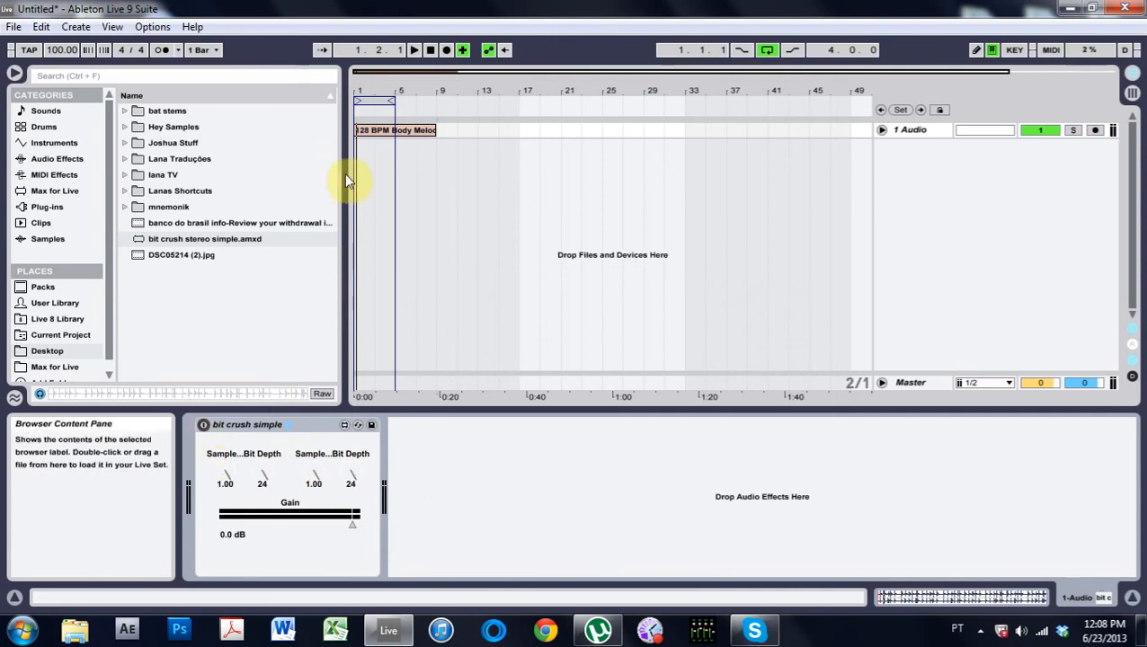
pyautogui.click(205, 425)
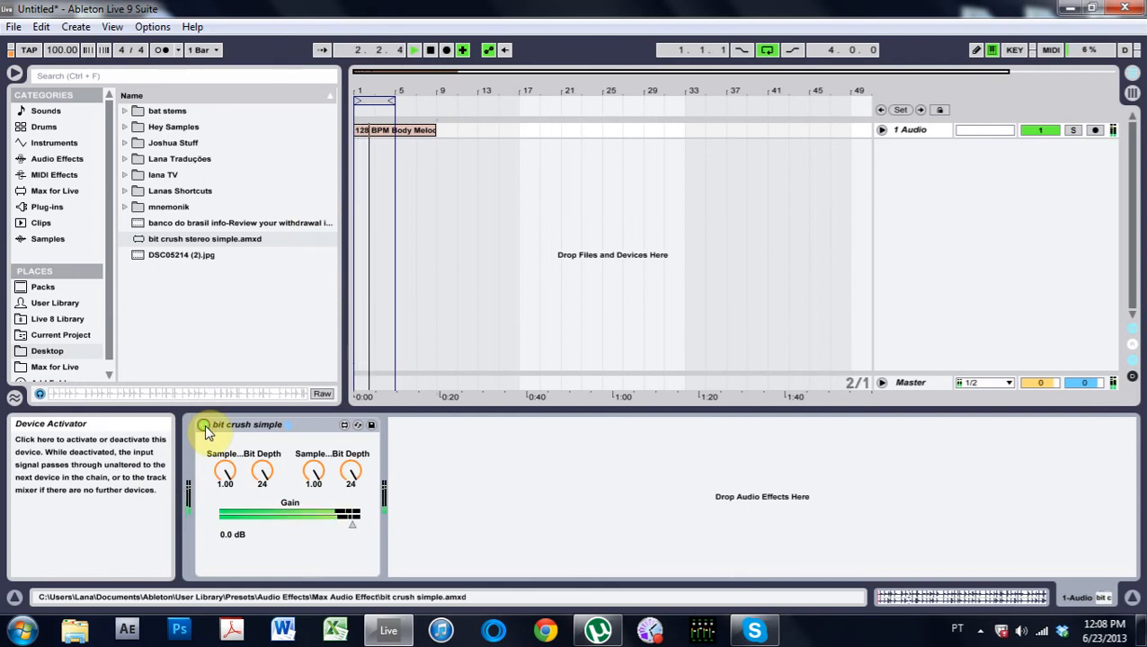
pyautogui.click(204, 425)
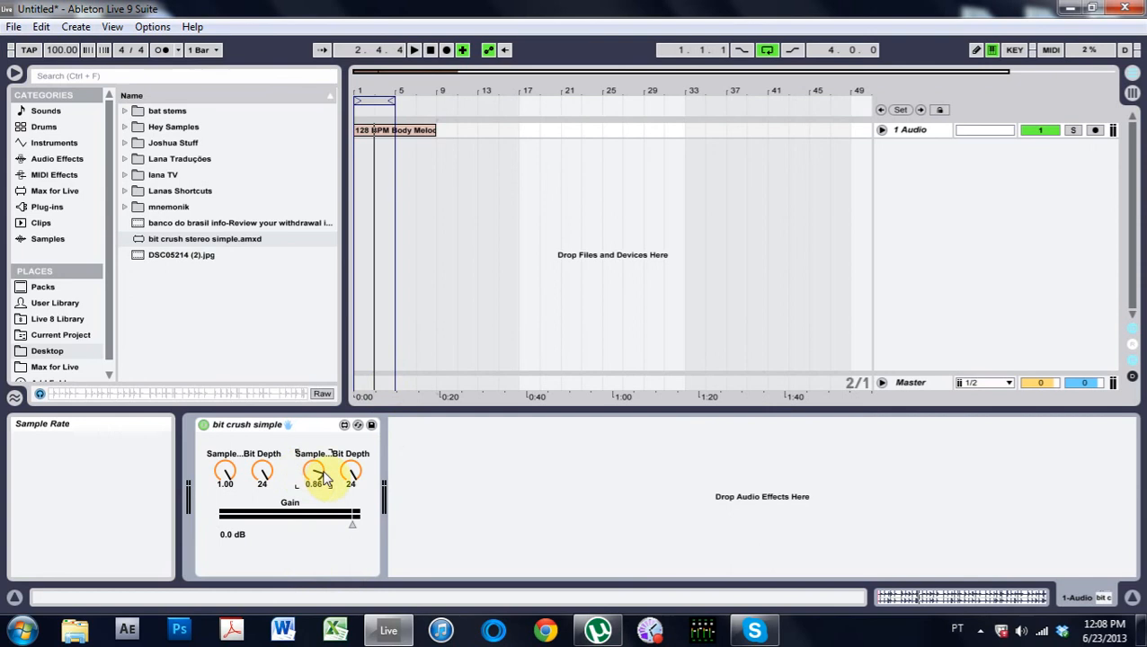
pyautogui.moveTo(314, 473); pyautogui.dragTo(314, 490)
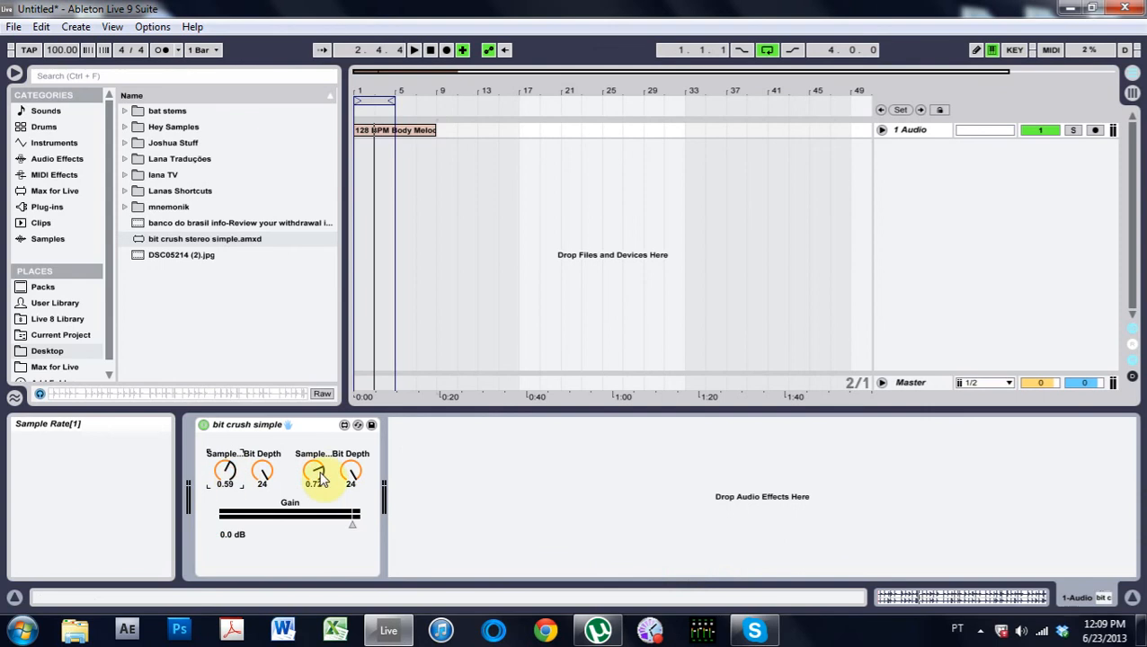
pyautogui.moveTo(316, 473); pyautogui.dragTo(316, 450)
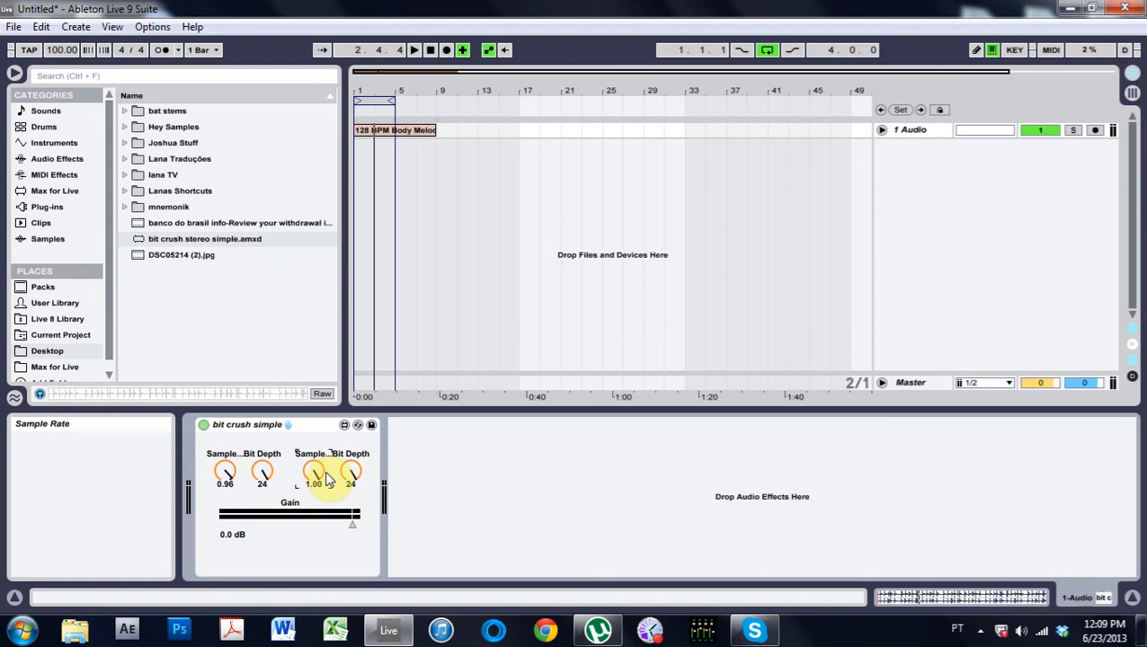
pyautogui.click(344, 425)
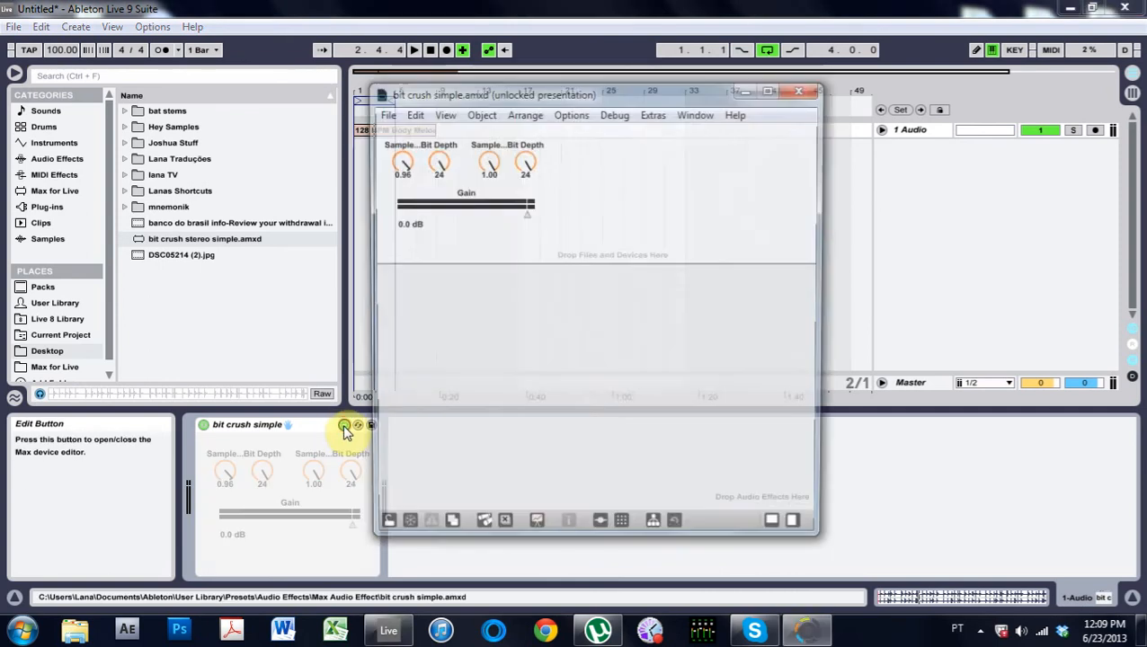
# Rewire both degrade~ objects to one shared Sample Rate and Bit Depth dial pair, then save.
pyautogui.click(342, 425)
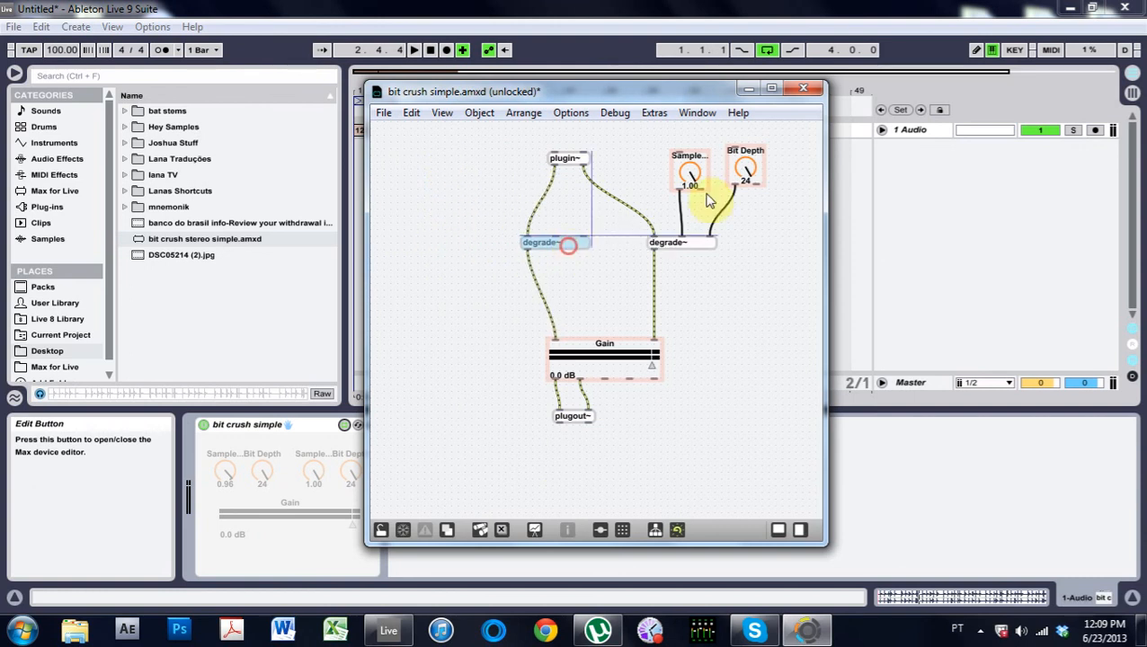
pyautogui.moveTo(556, 232)
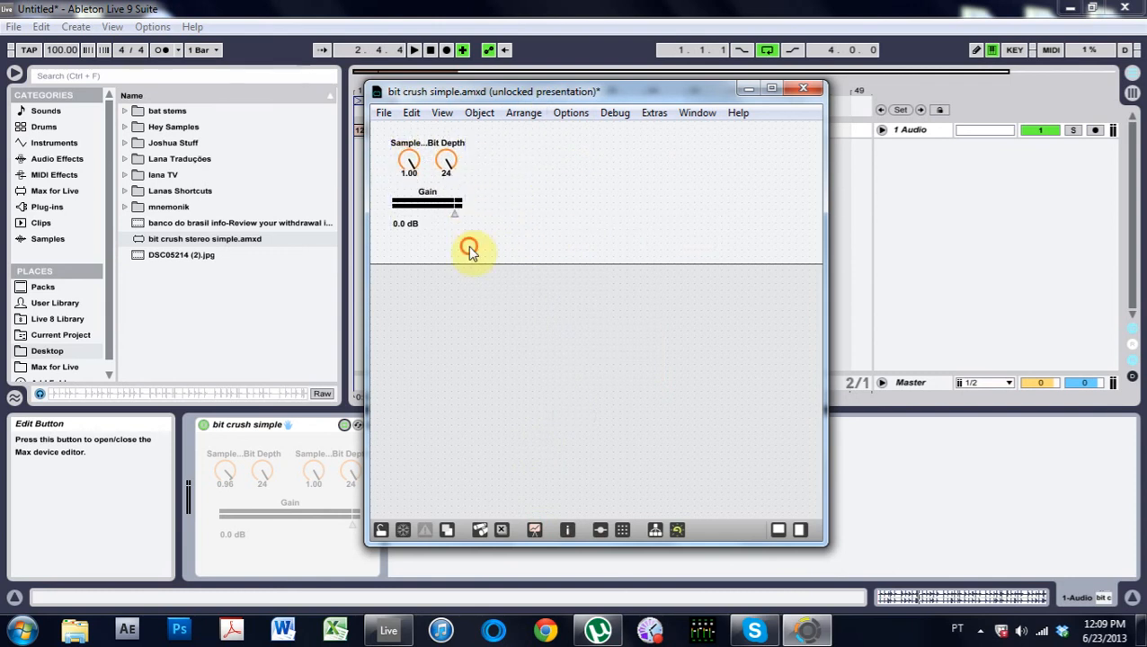
pyautogui.click(383, 112)
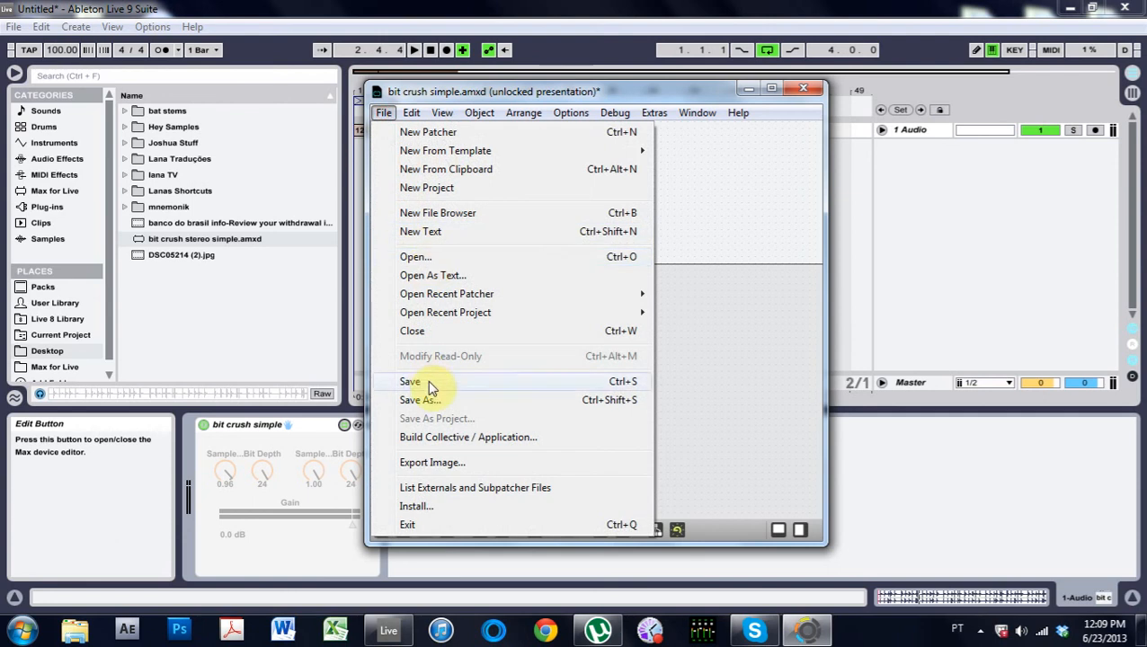
pyautogui.click(410, 381)
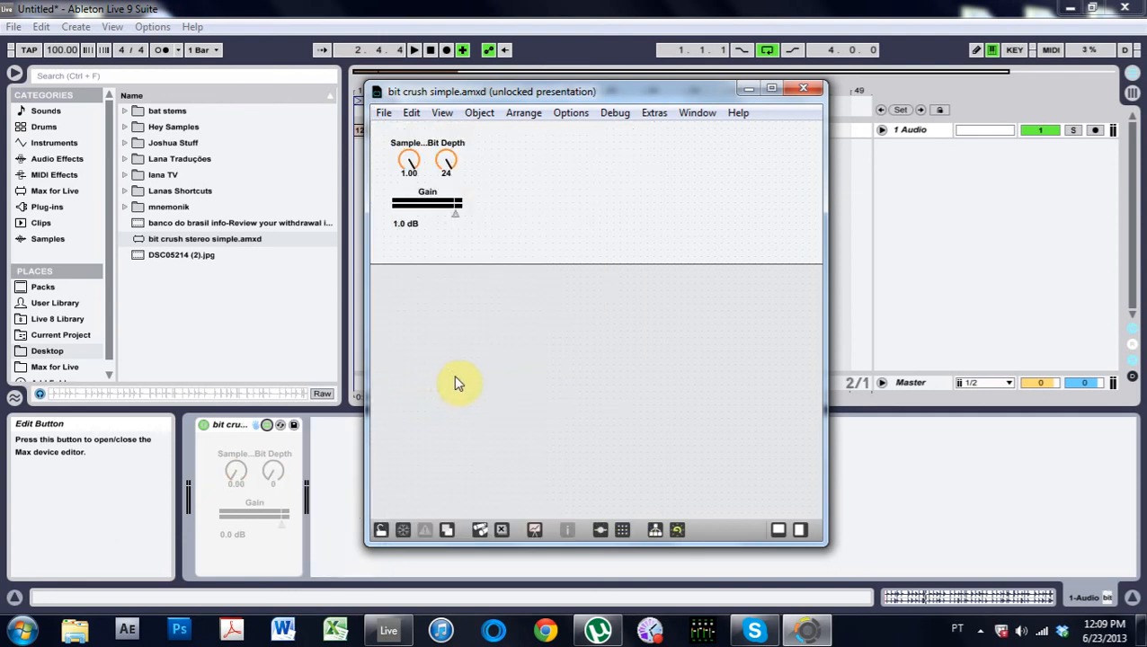
pyautogui.moveTo(445, 337)
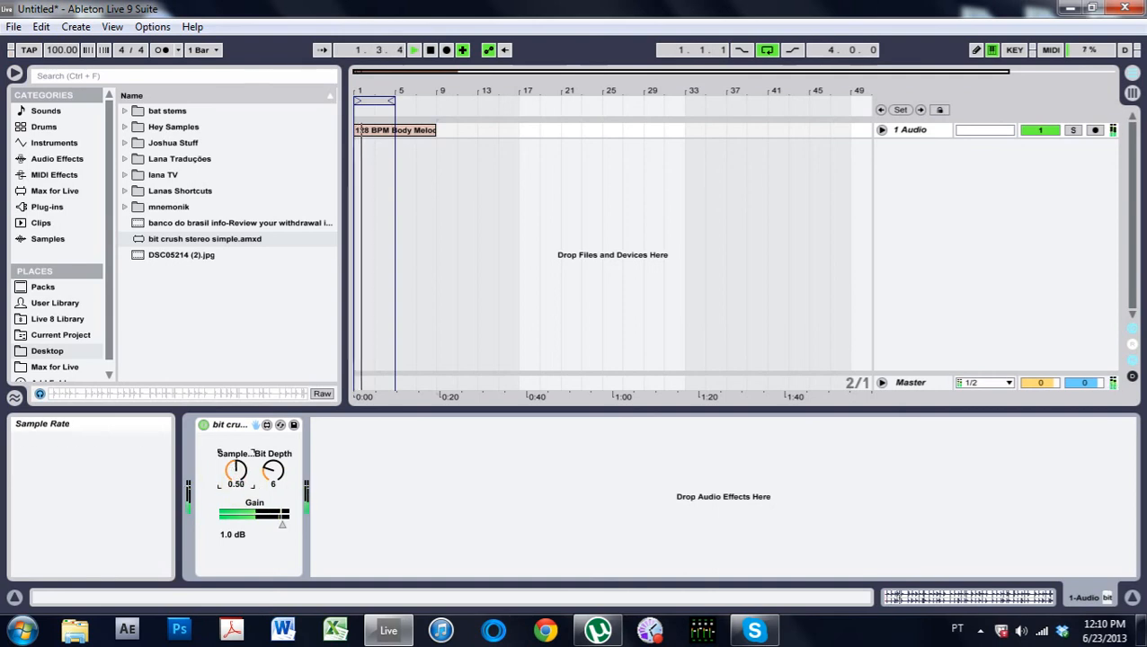
# Reopen the bit crusher in the Max editor and view its wiring in Patching Mode.
pyautogui.click(432, 52)
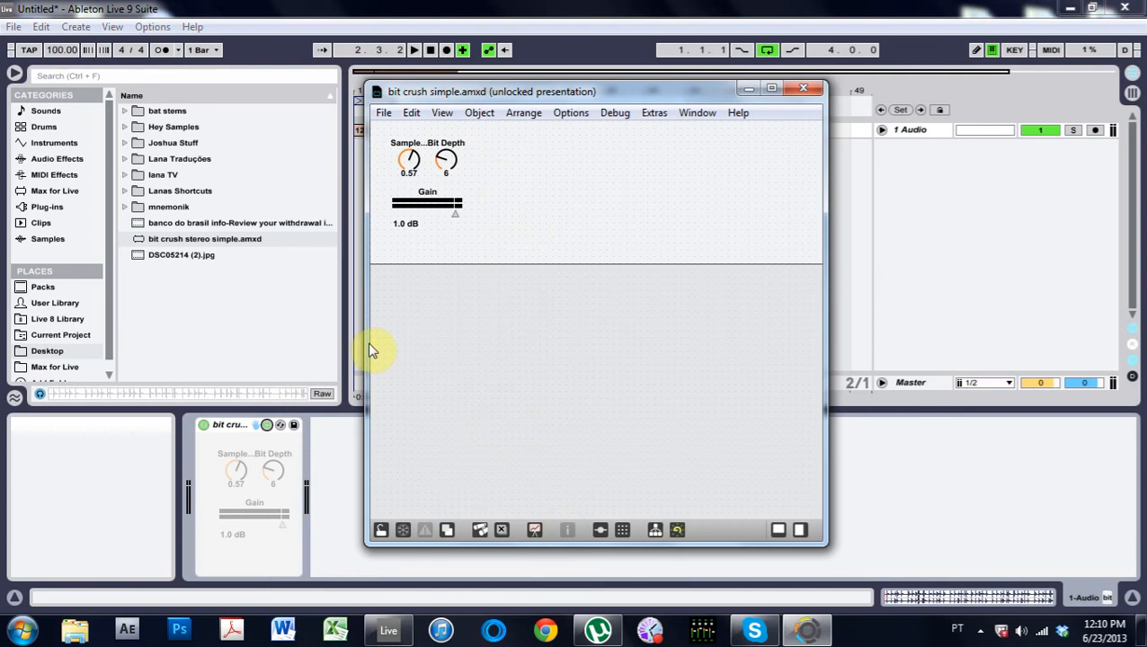
pyautogui.moveTo(533, 530)
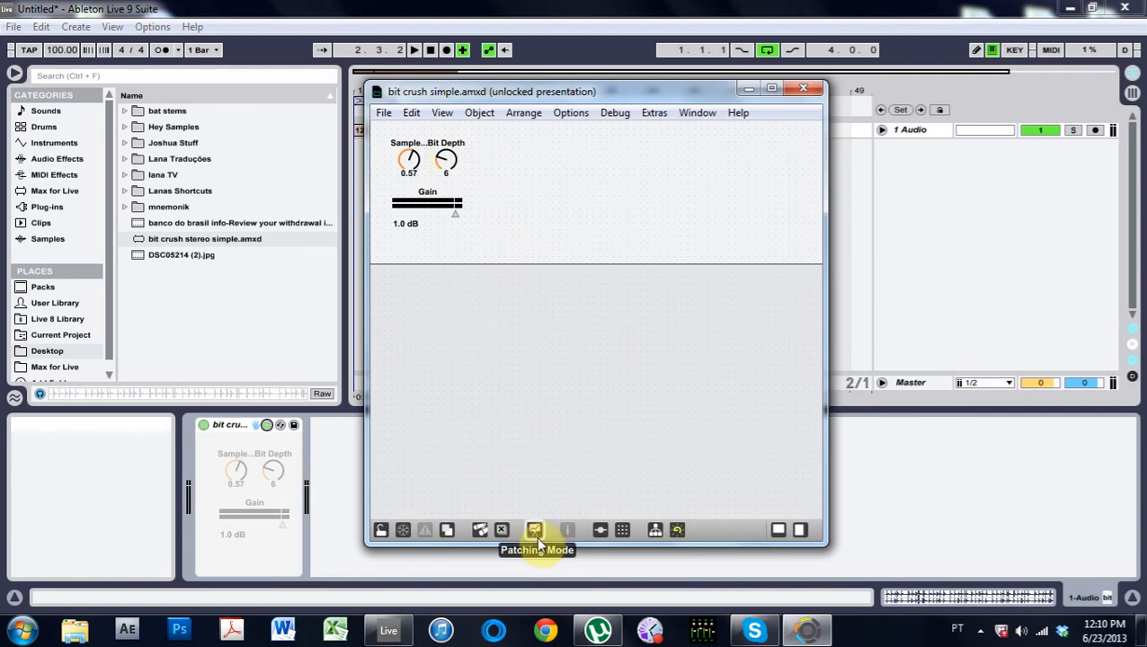
pyautogui.click(533, 531)
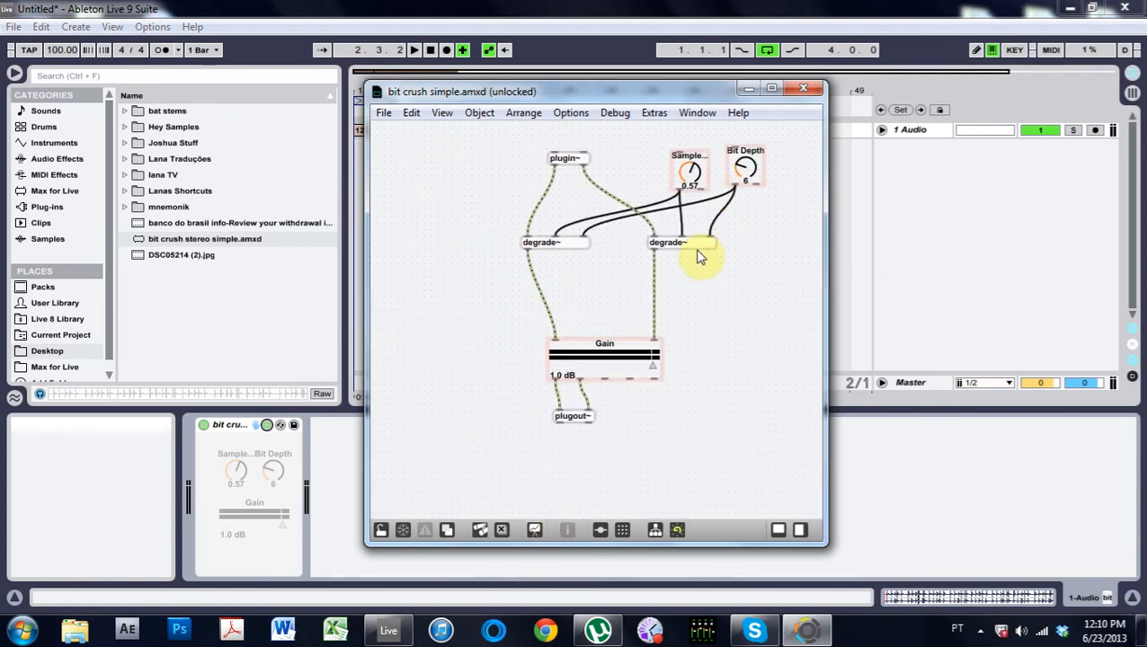